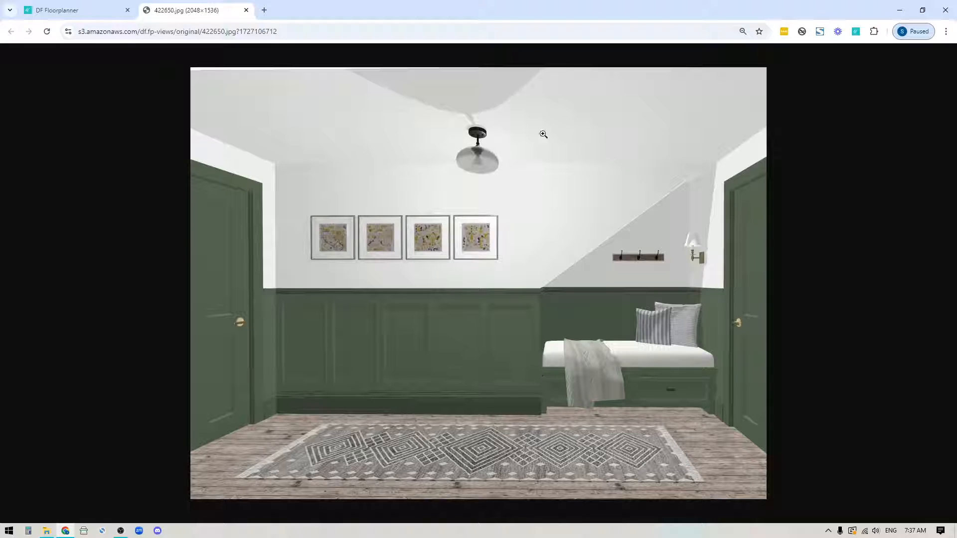
mouse_move(437, 385)
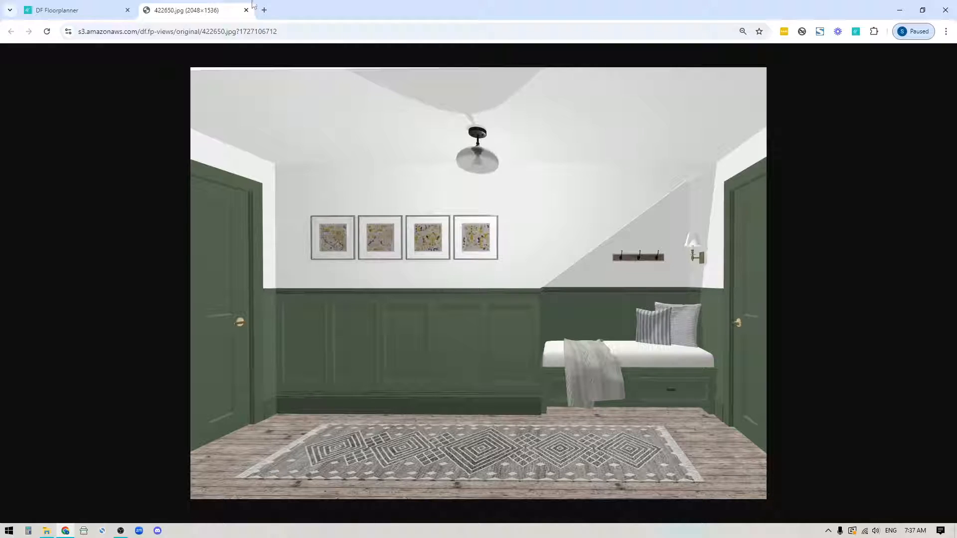
Step: Look over the reference hallway render, then return to the DF Floorplanner design tab
left_click(73, 10)
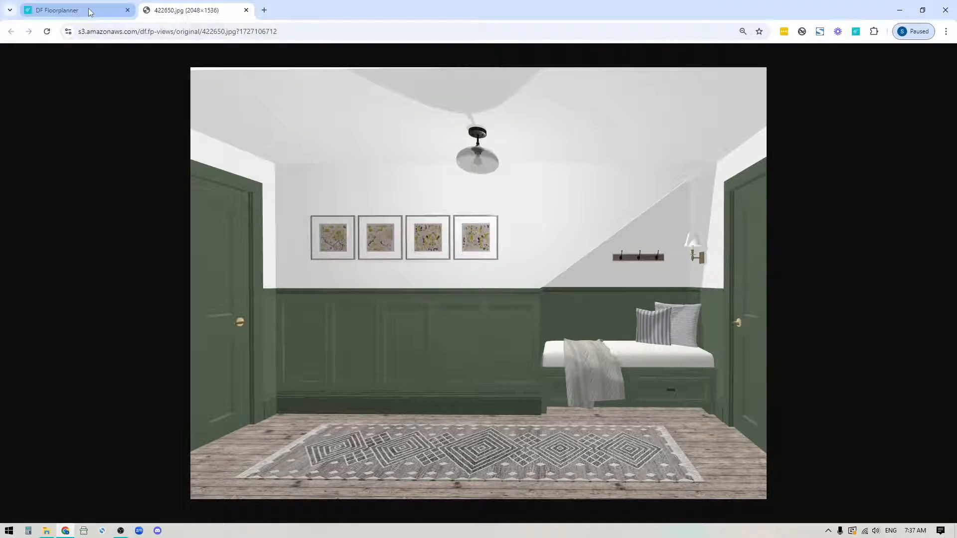
left_click(55, 10)
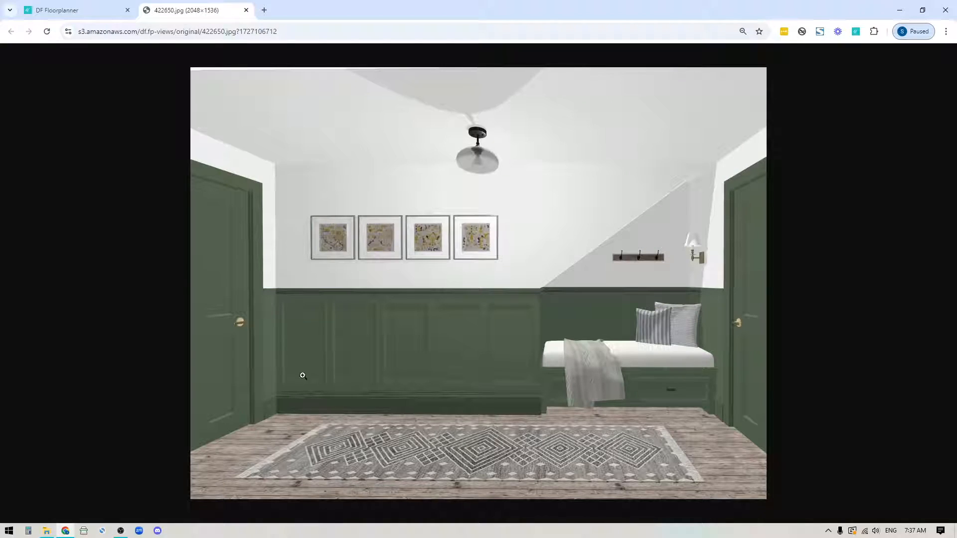
mouse_move(555, 278)
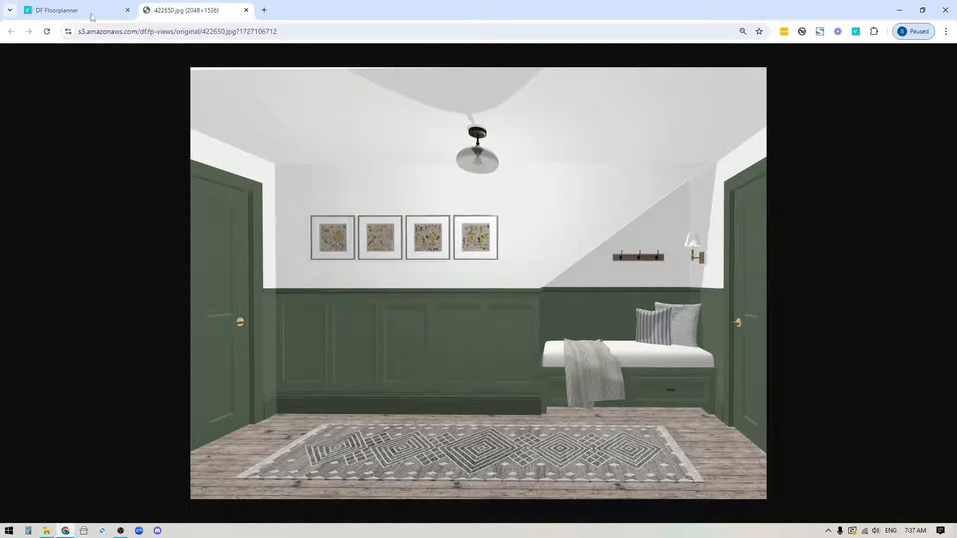
left_click(56, 10)
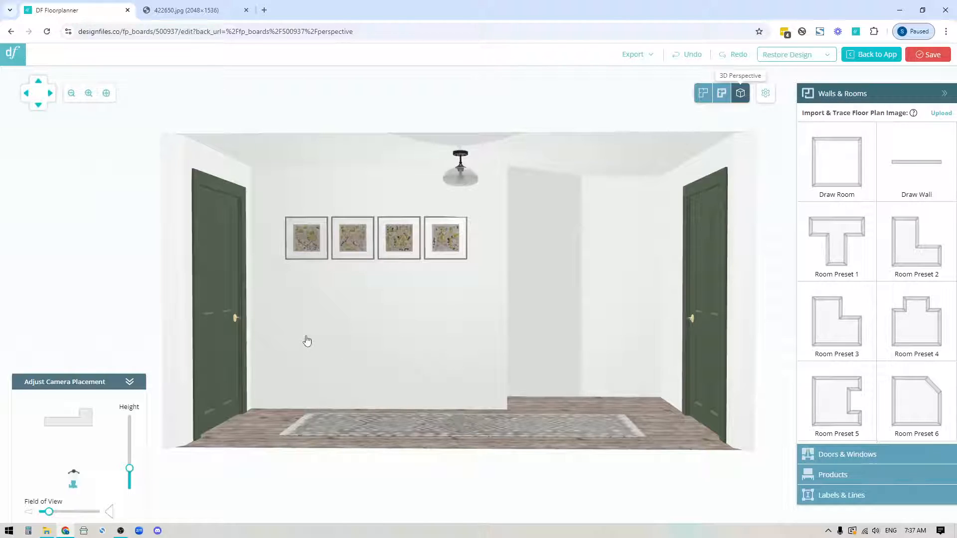
Step: Open the design settings to confirm measurements are in inches
left_click(765, 93)
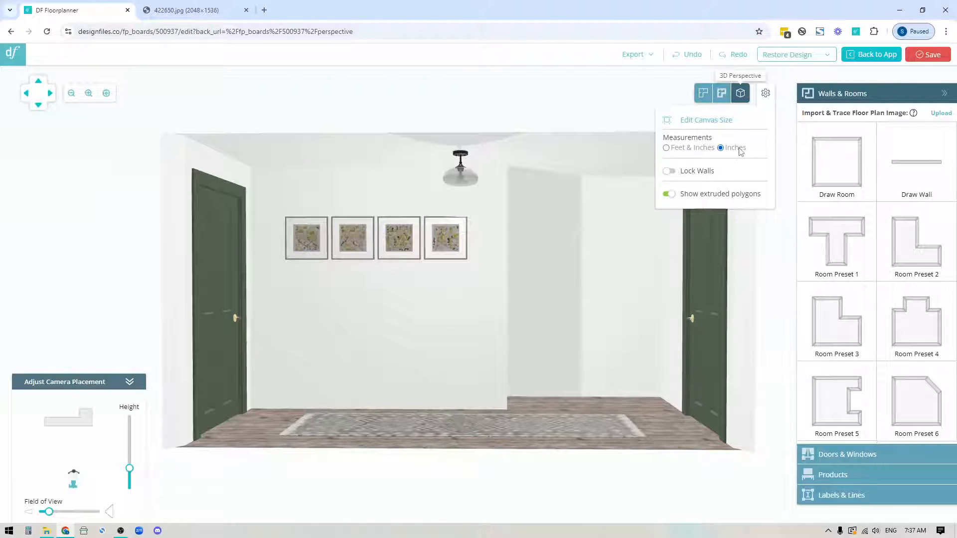
mouse_move(290, 342)
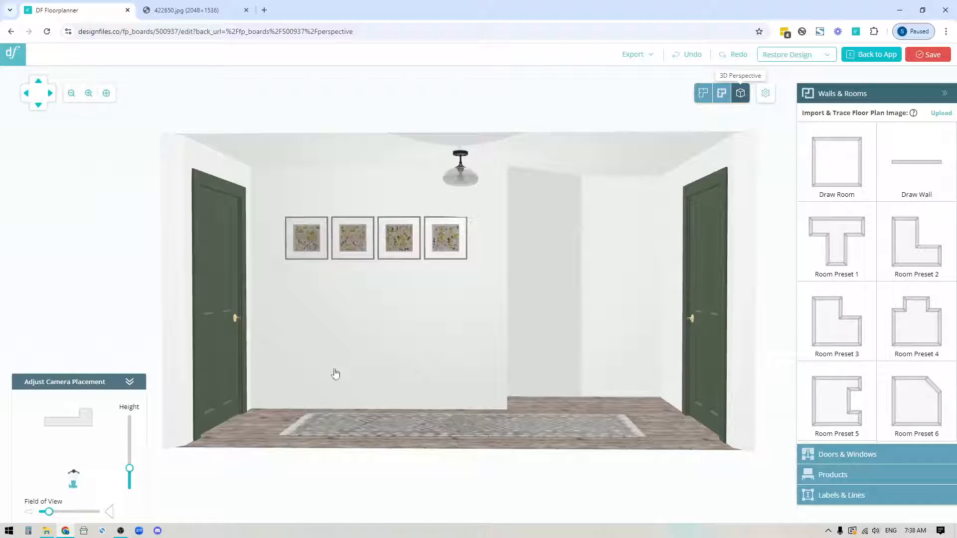
mouse_move(356, 372)
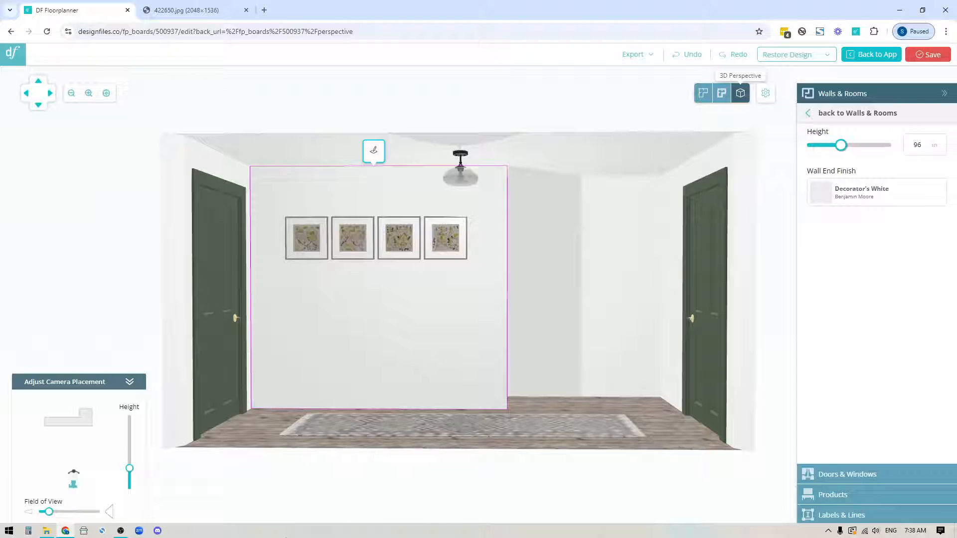
mouse_move(373, 151)
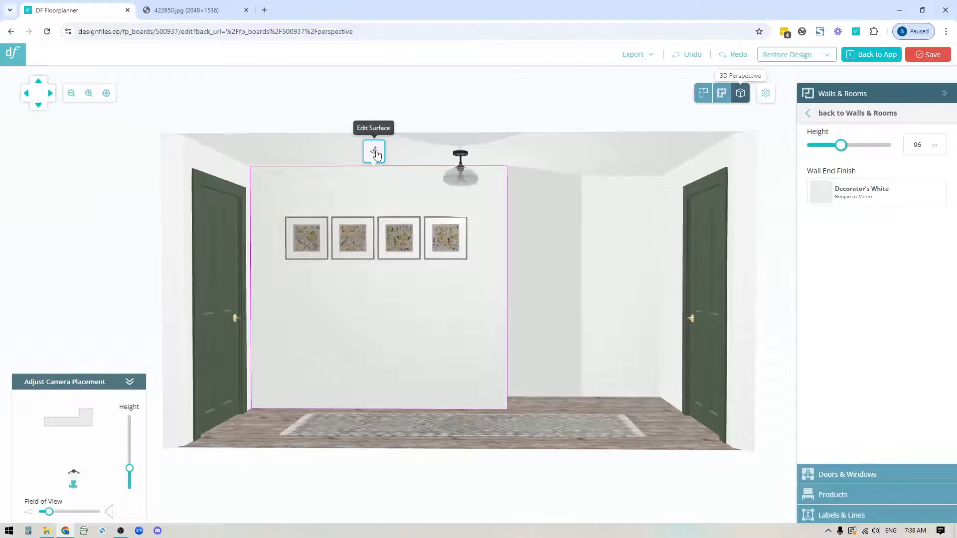
Step: Open the Wall Editor on the blank 101.25 x 96-inch back wall
left_click(373, 152)
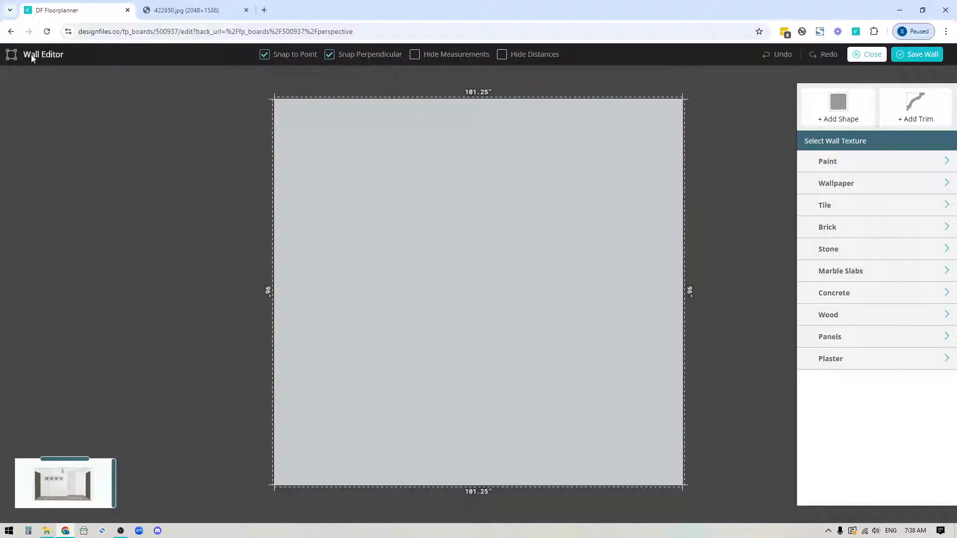
mouse_move(320, 84)
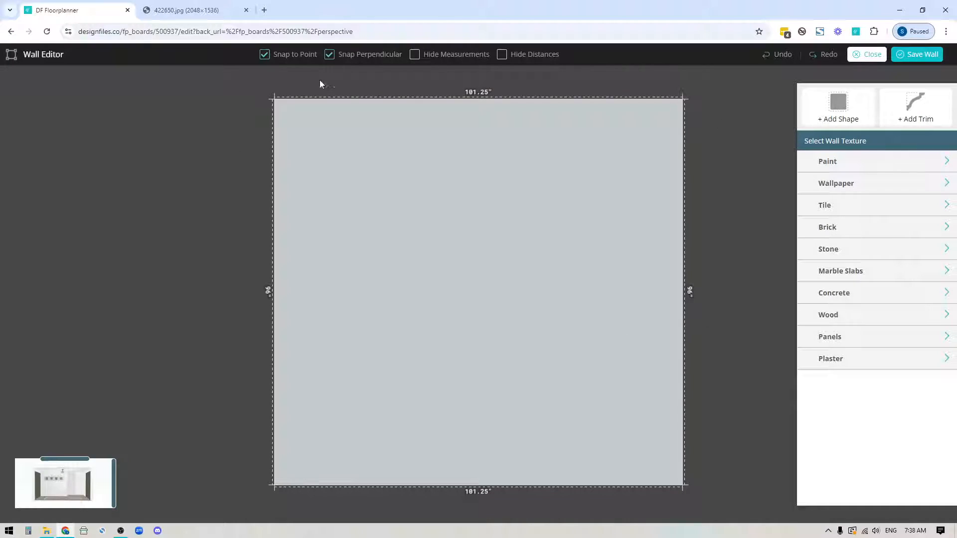
mouse_move(510, 389)
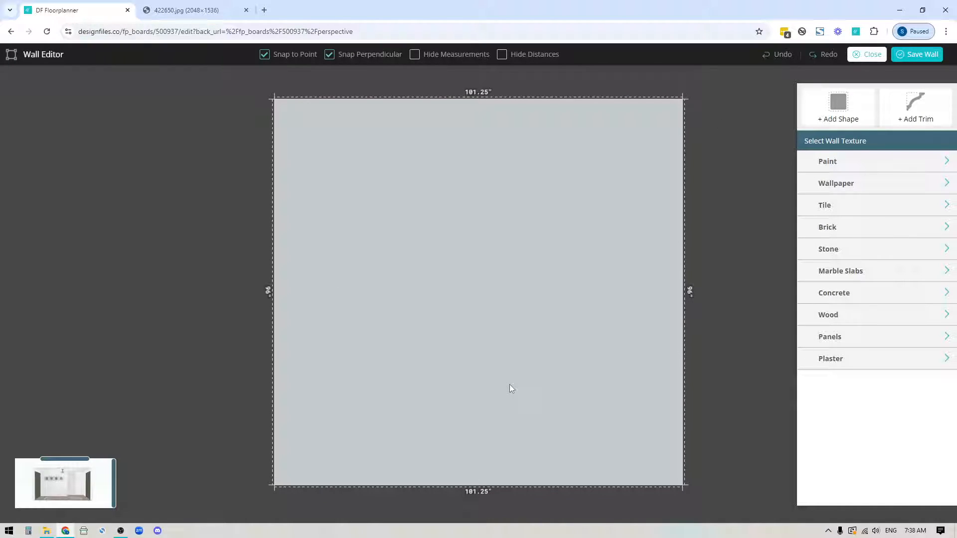
mouse_move(822, 413)
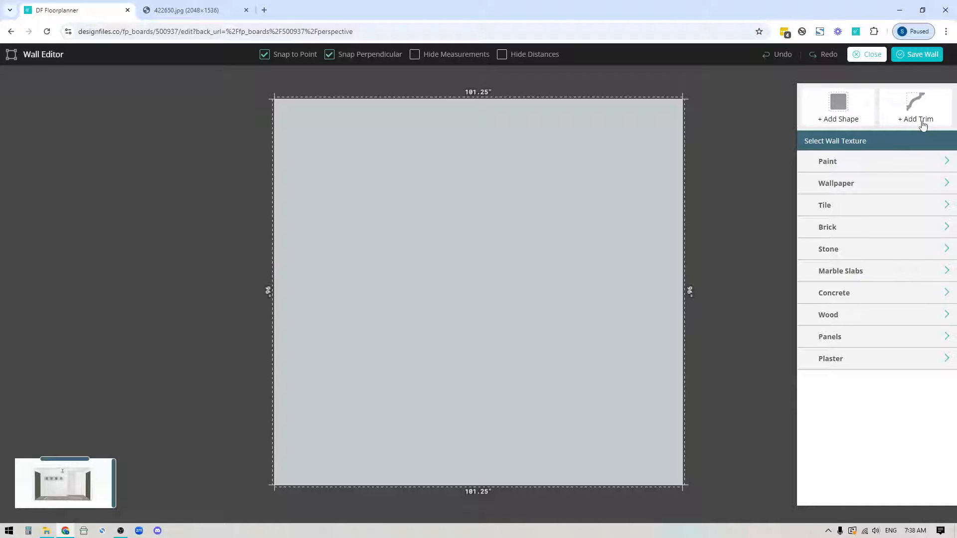
mouse_move(57, 478)
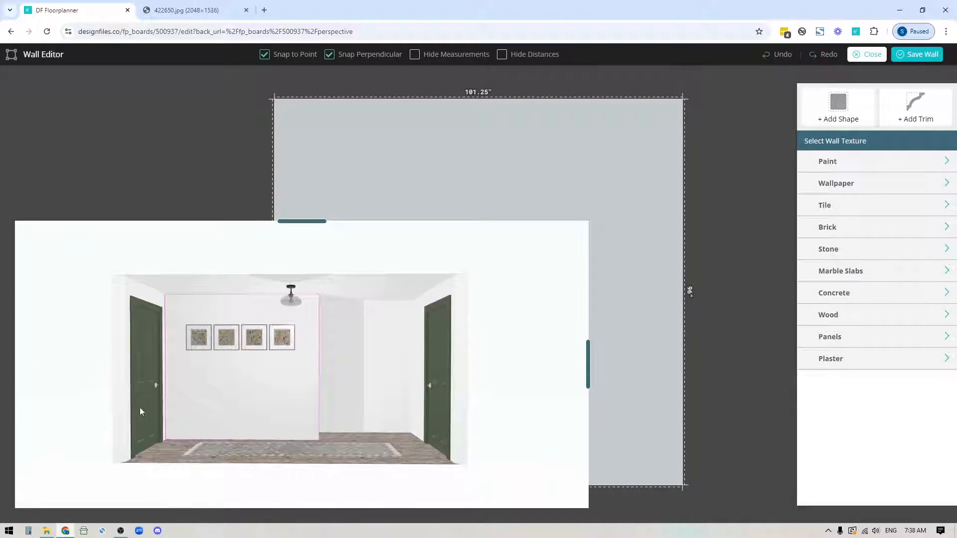
mouse_move(438, 167)
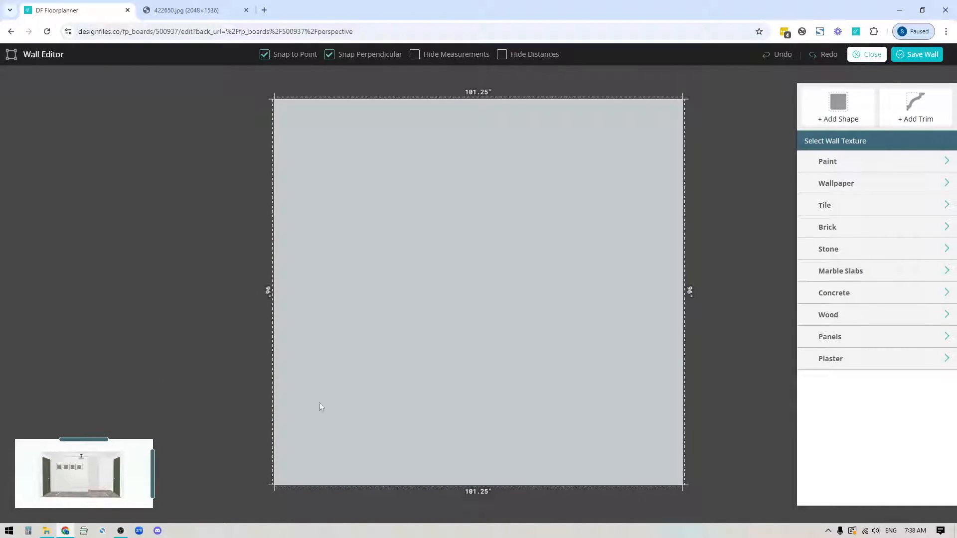
mouse_move(450, 247)
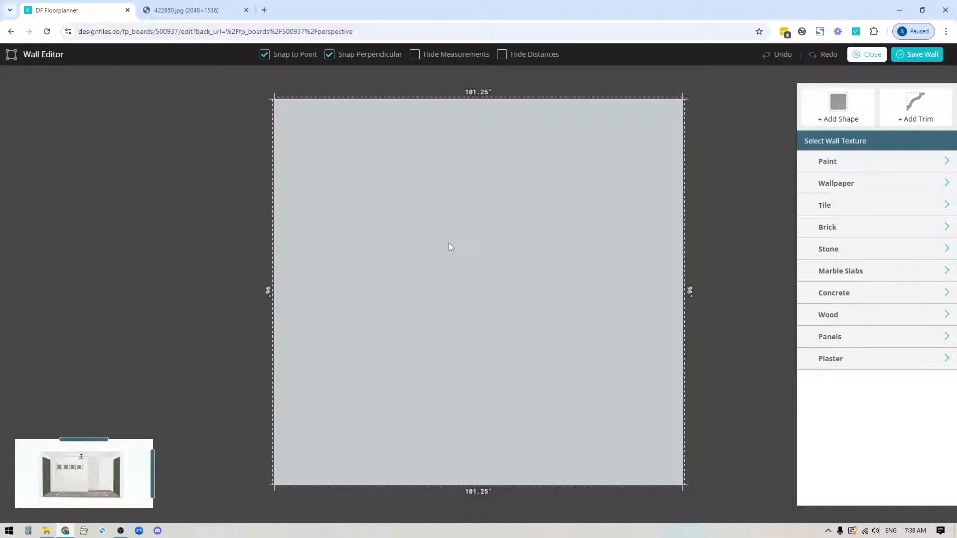
mouse_move(467, 253)
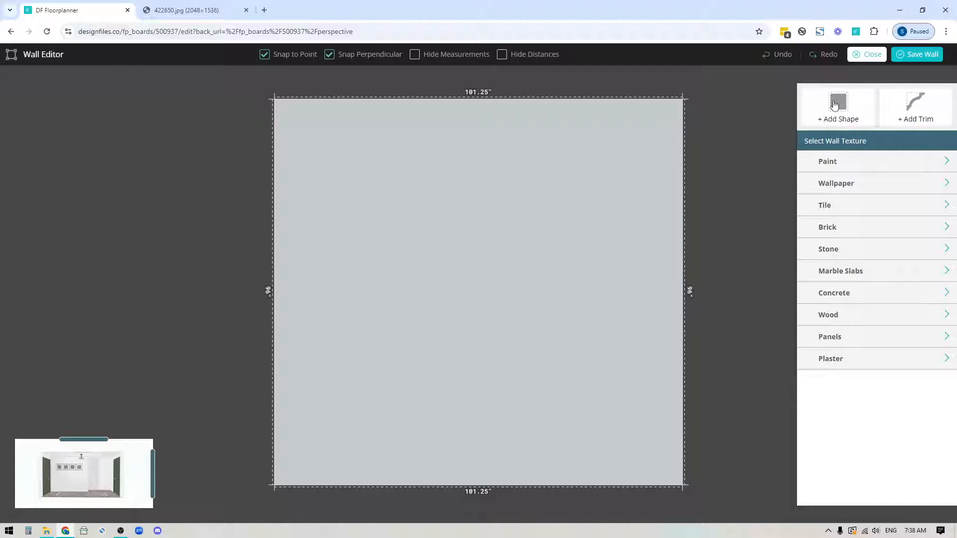
Step: Begin adding a shape to place the horizontal dividing line on the wall
left_click(838, 107)
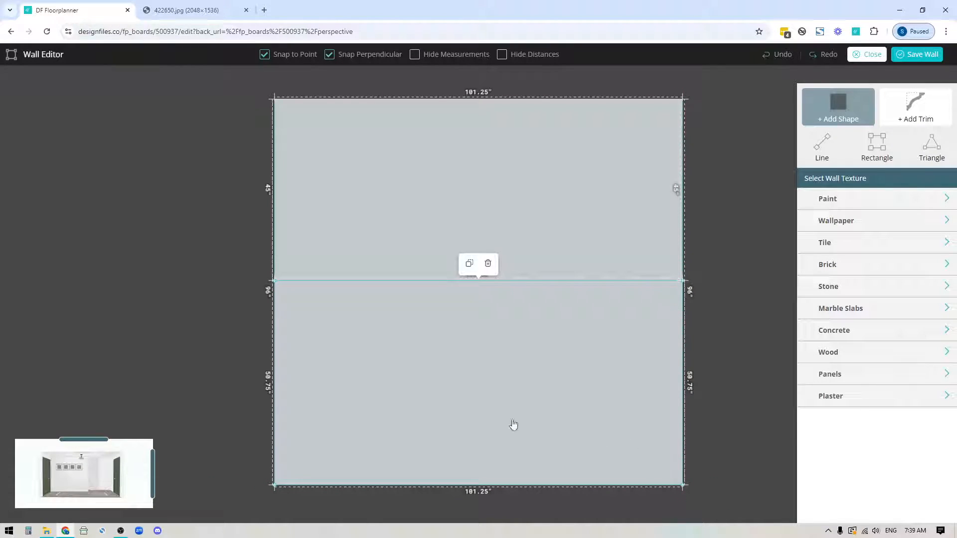
mouse_move(573, 224)
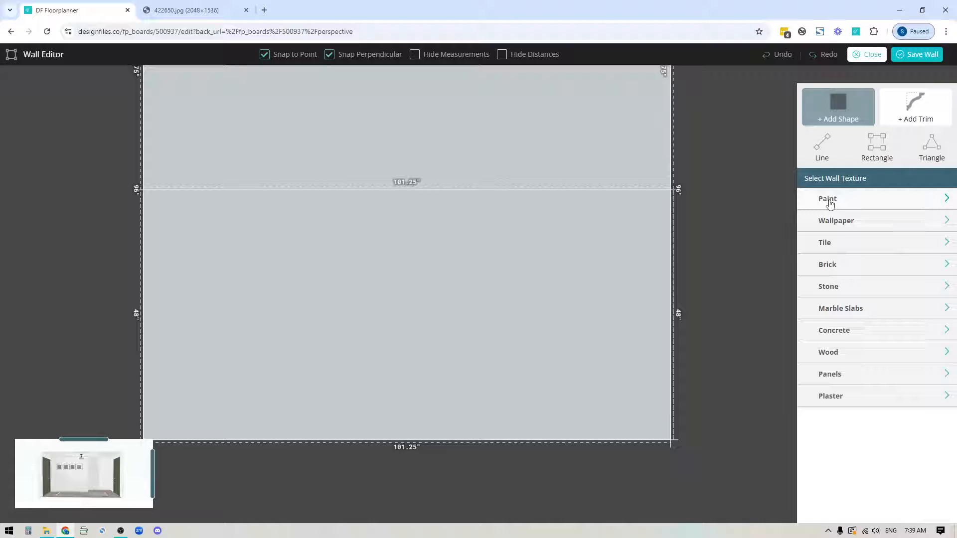
Step: Paint the lower wall section Farrow & Ball Minster Green (224)
left_click(828, 198)
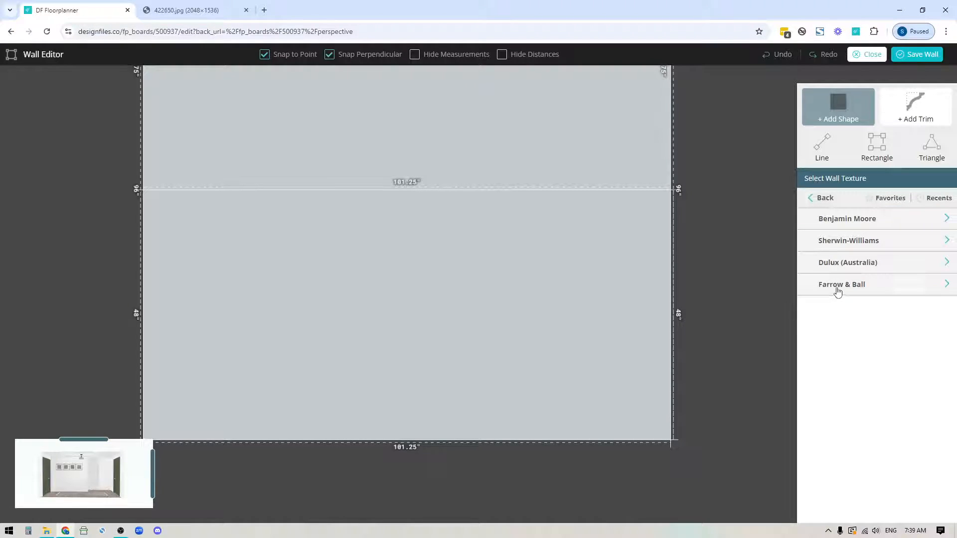
left_click(842, 285)
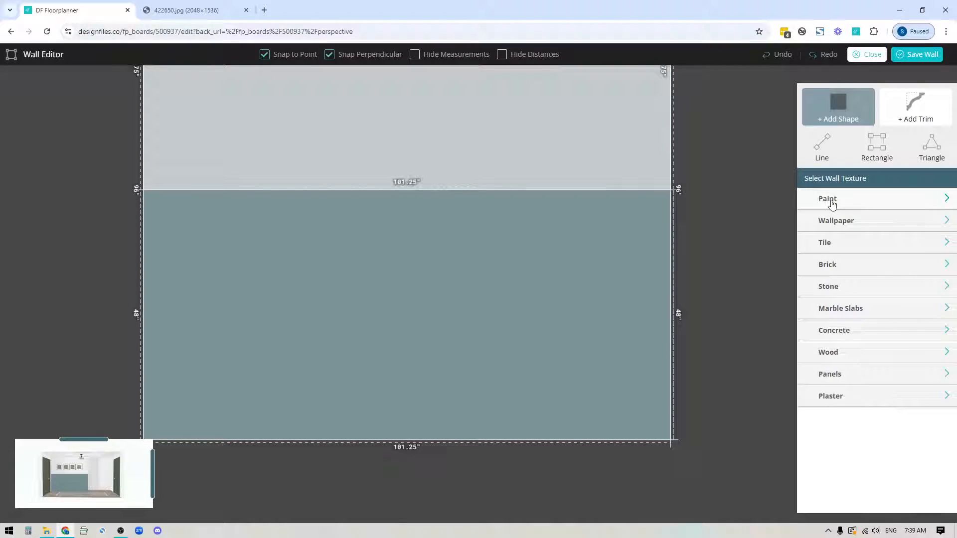
left_click(827, 198)
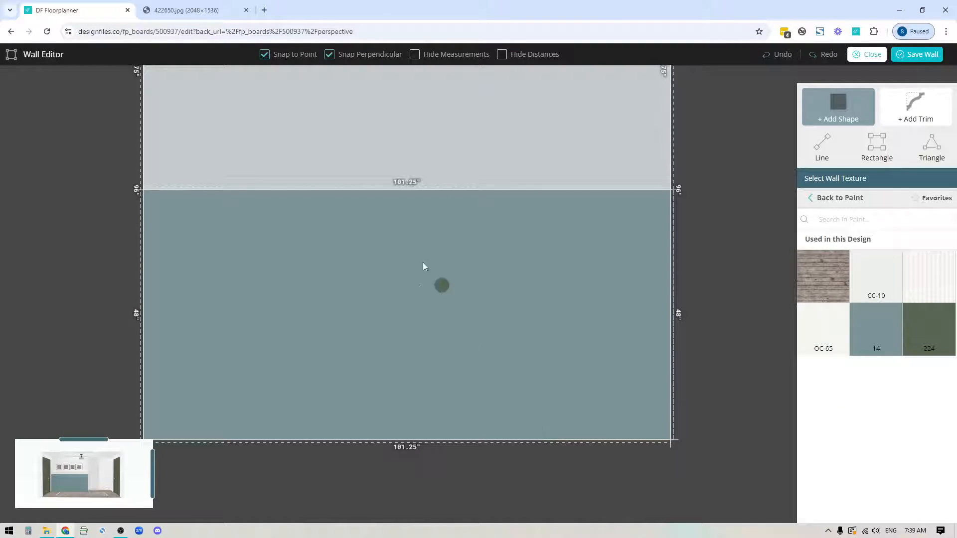
left_click(927, 329)
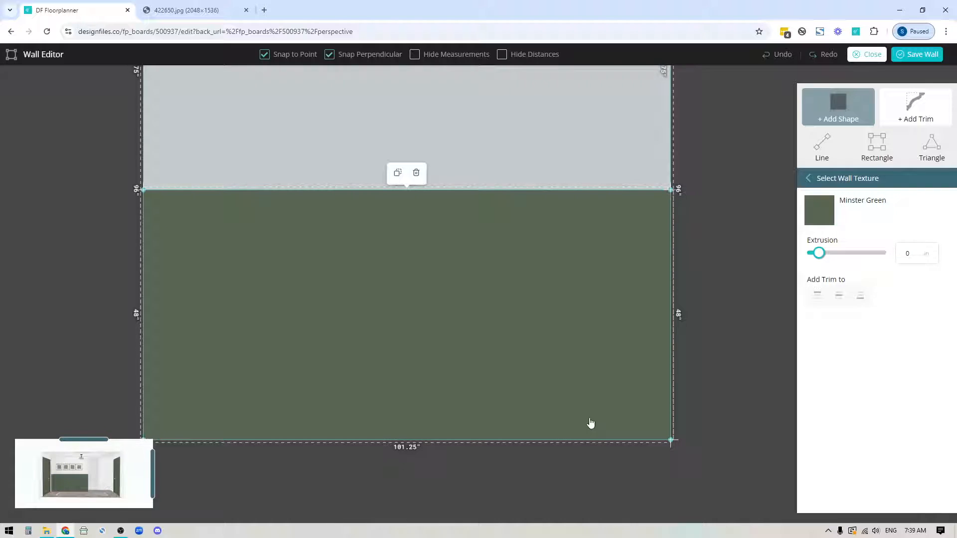
mouse_move(475, 307)
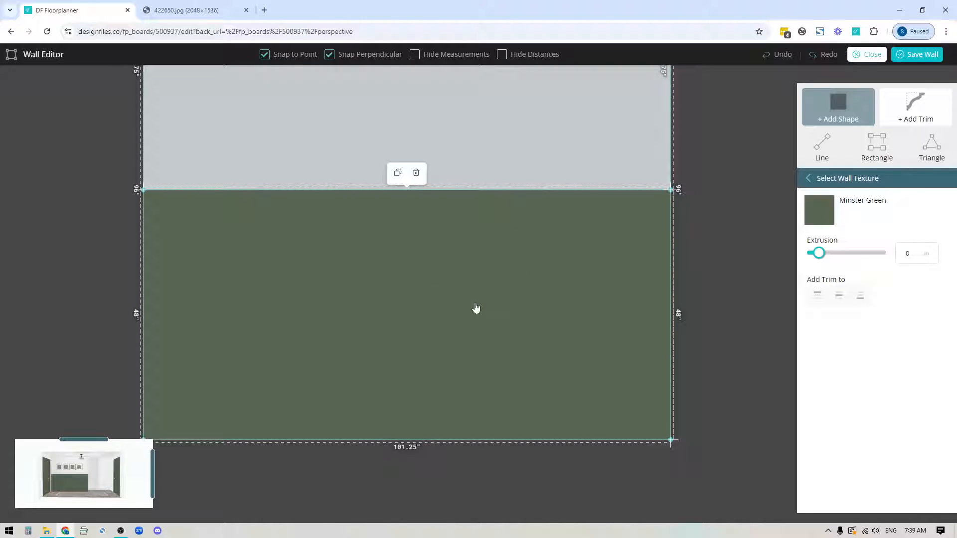
mouse_move(915, 108)
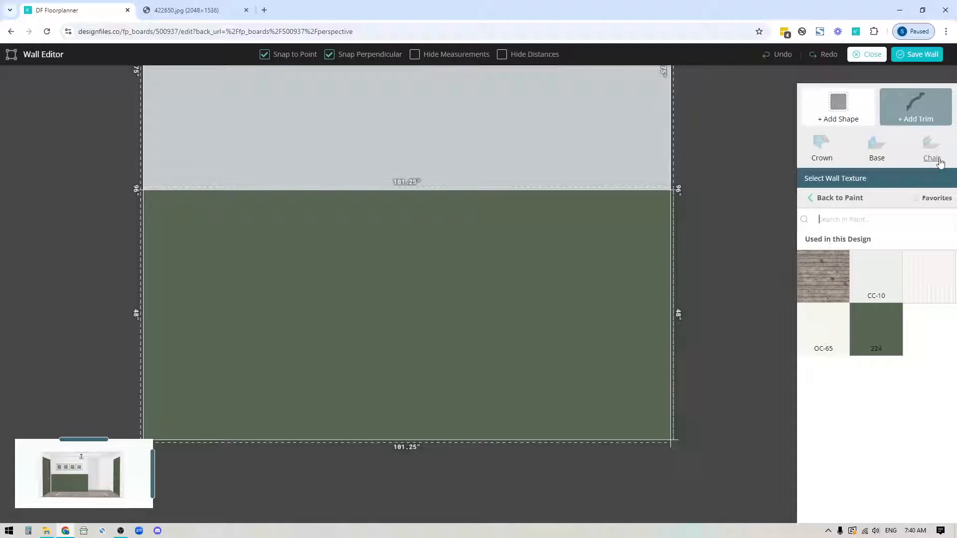
Step: Add a 9-inch baseboard finished in Minster Green, then add a chair rail
left_click(876, 148)
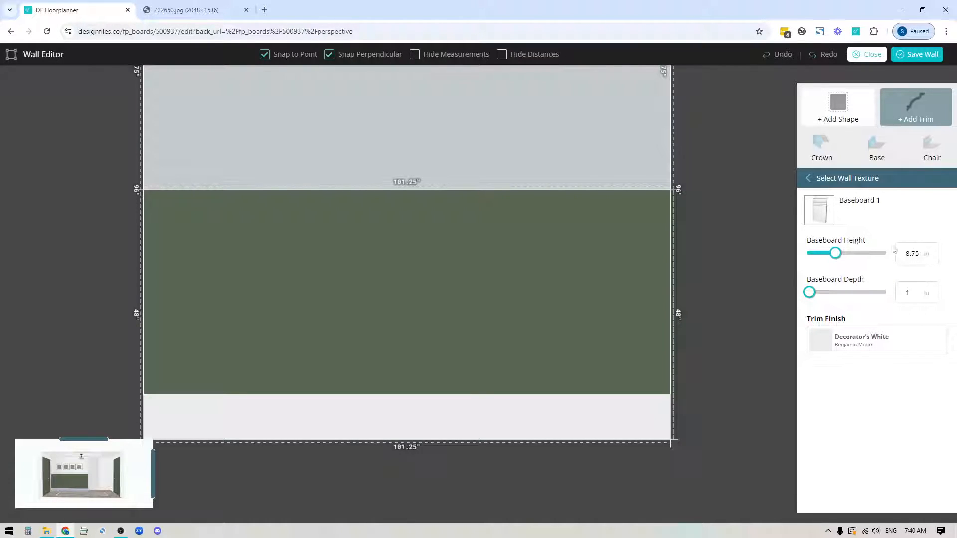
left_click(932, 251)
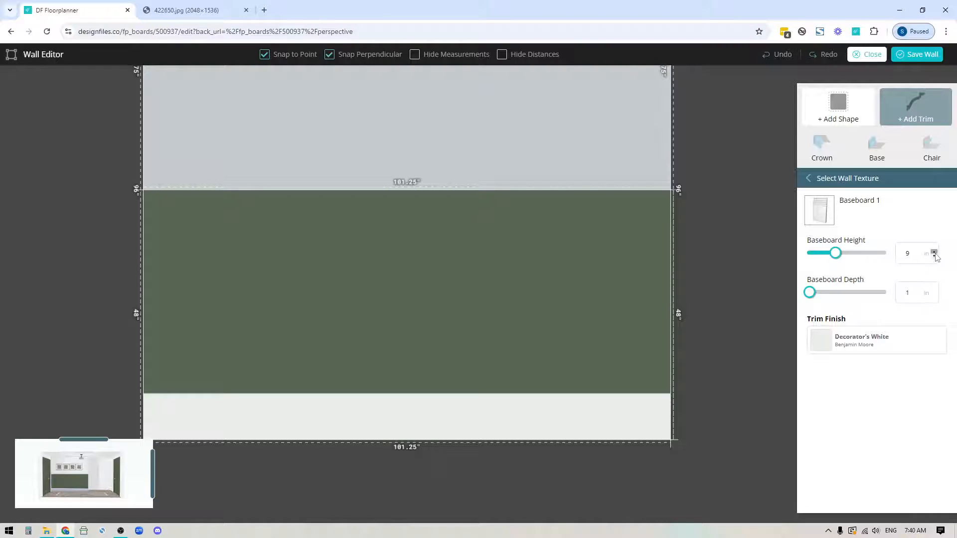
left_click(909, 253)
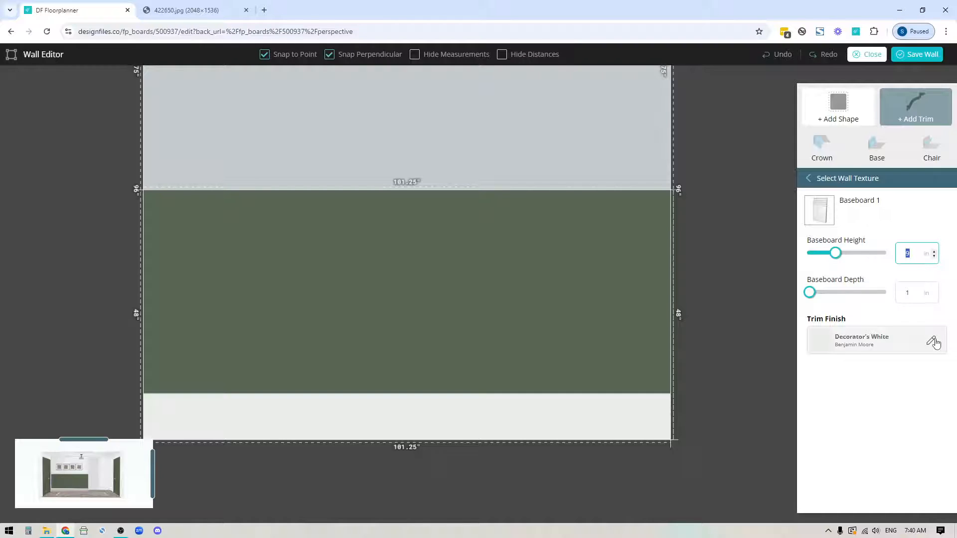
left_click(807, 178)
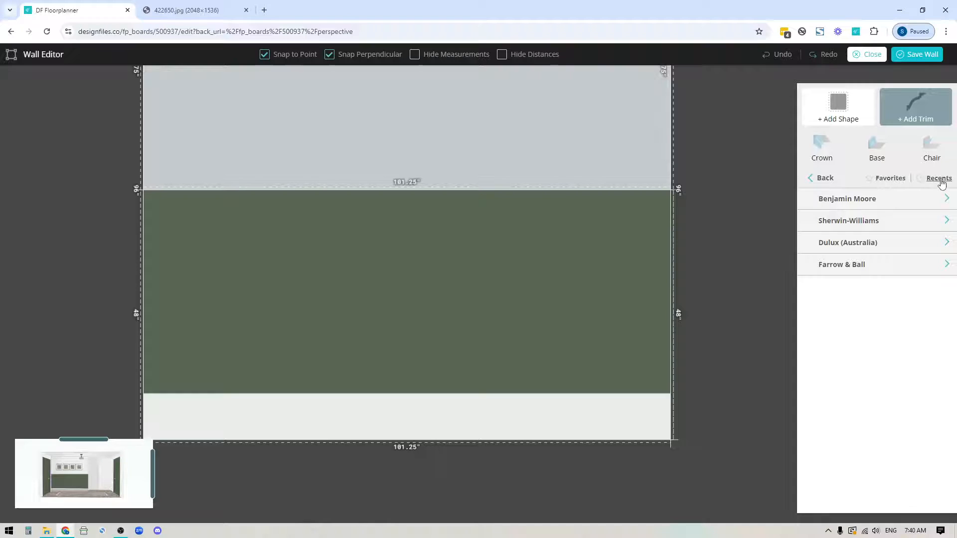
left_click(938, 177)
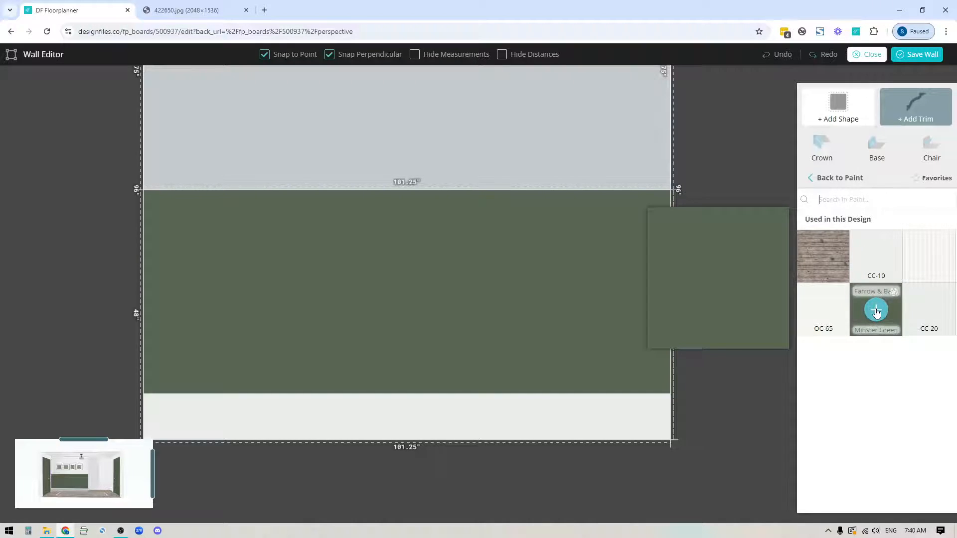
left_click(875, 309)
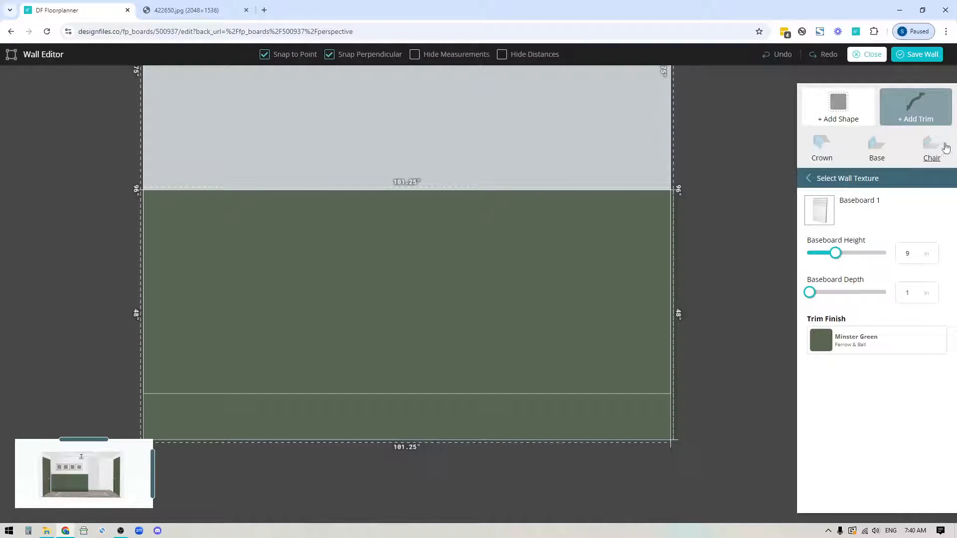
left_click(931, 150)
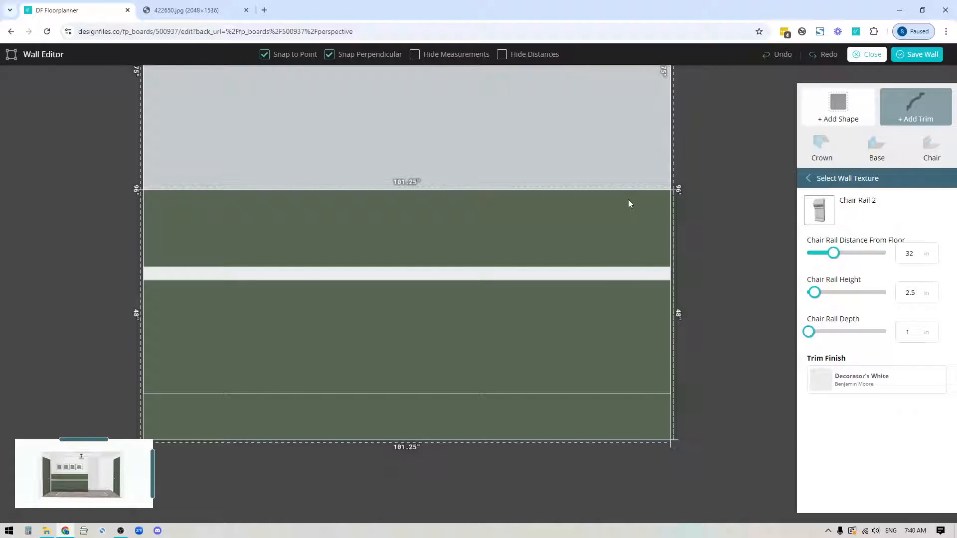
Step: Set the chair rail 47 inches above the floor and begin choosing its paint finish
left_click(909, 253)
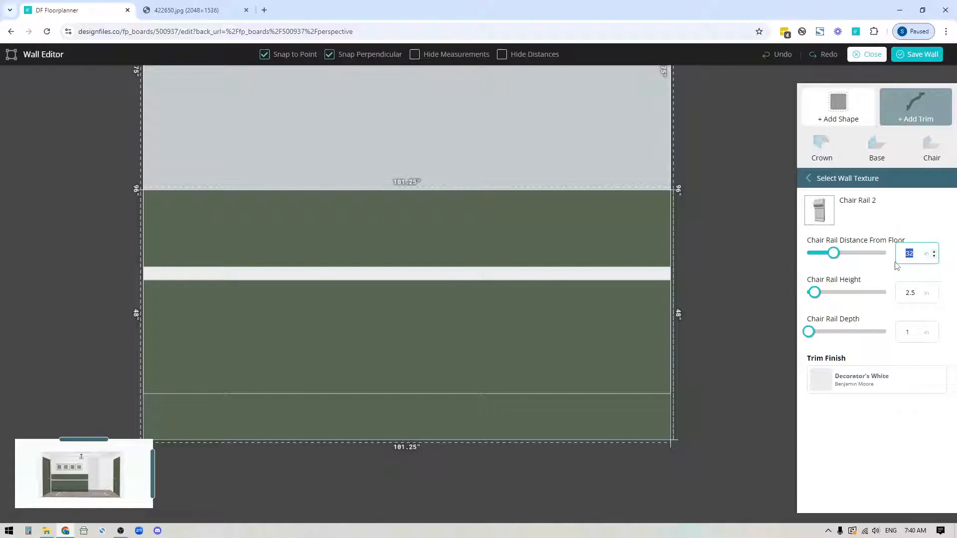
type("48")
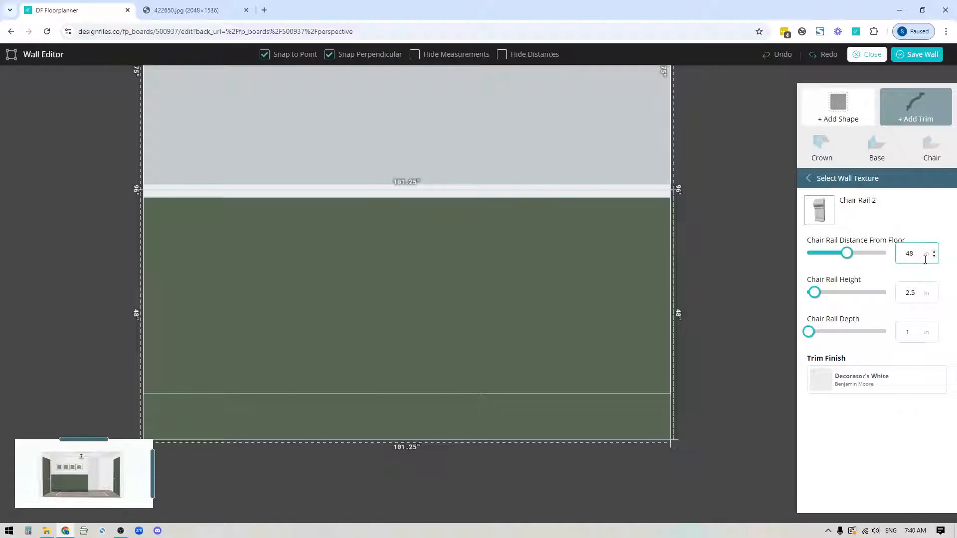
left_click(933, 256)
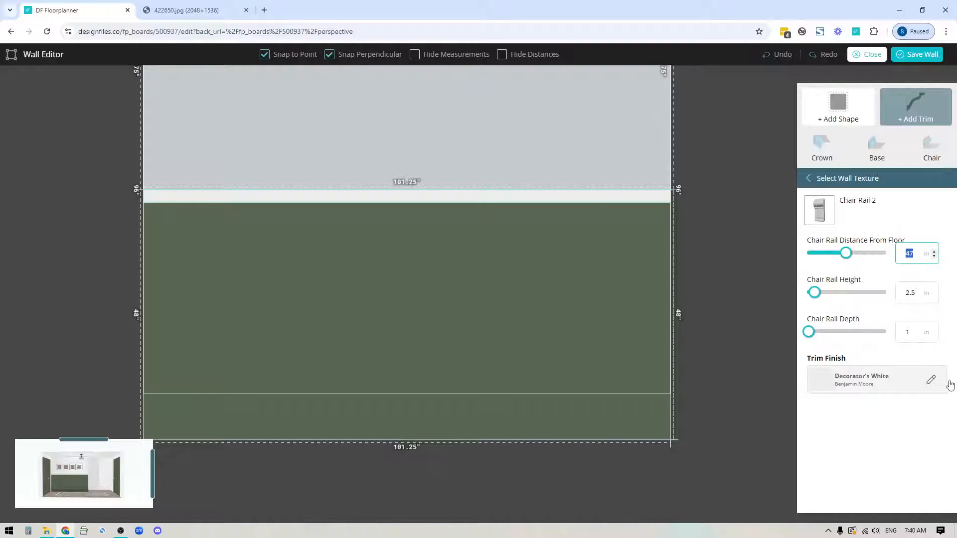
left_click(806, 178)
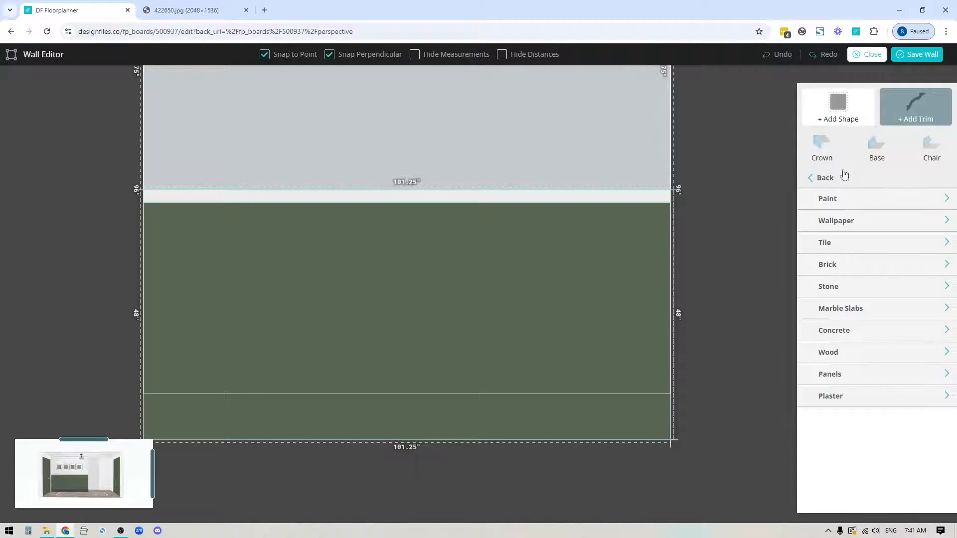
left_click(827, 198)
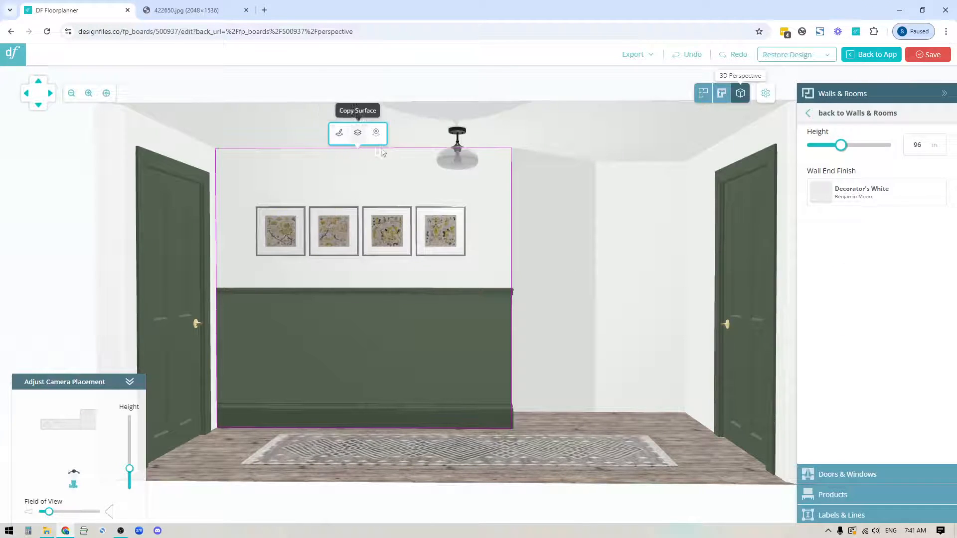
mouse_move(339, 133)
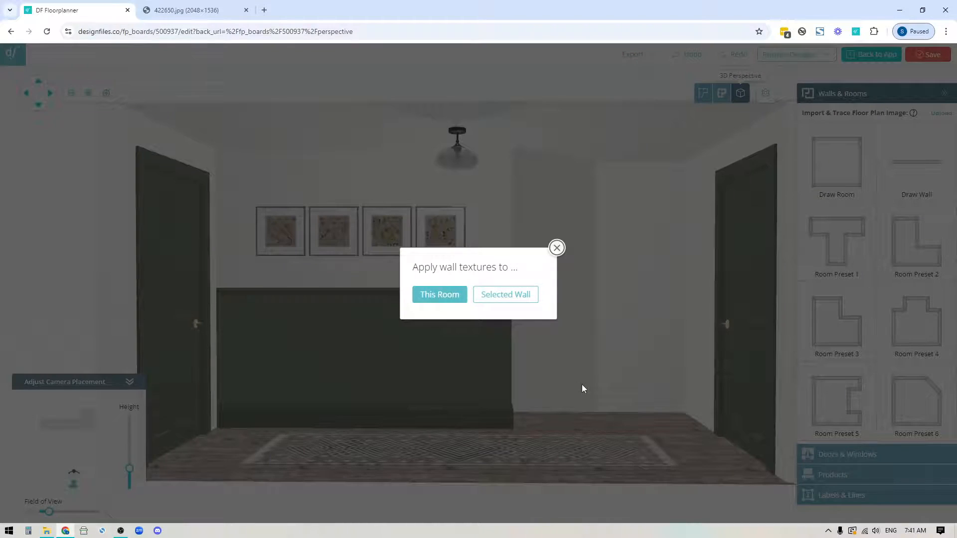
Step: Copy the wall treatment to all walls in This Room, then orbit to inspect
left_click(438, 294)
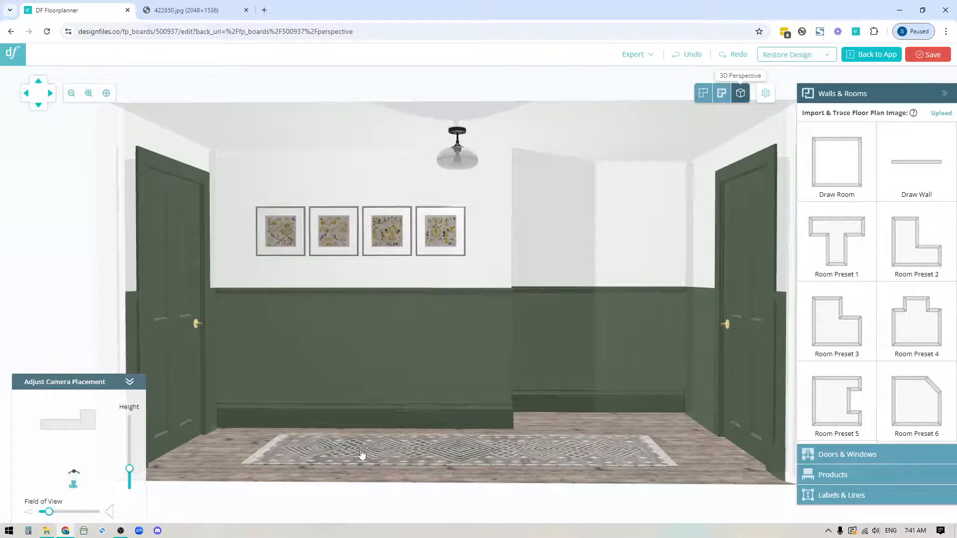
left_click_drag(362, 453, 336, 450)
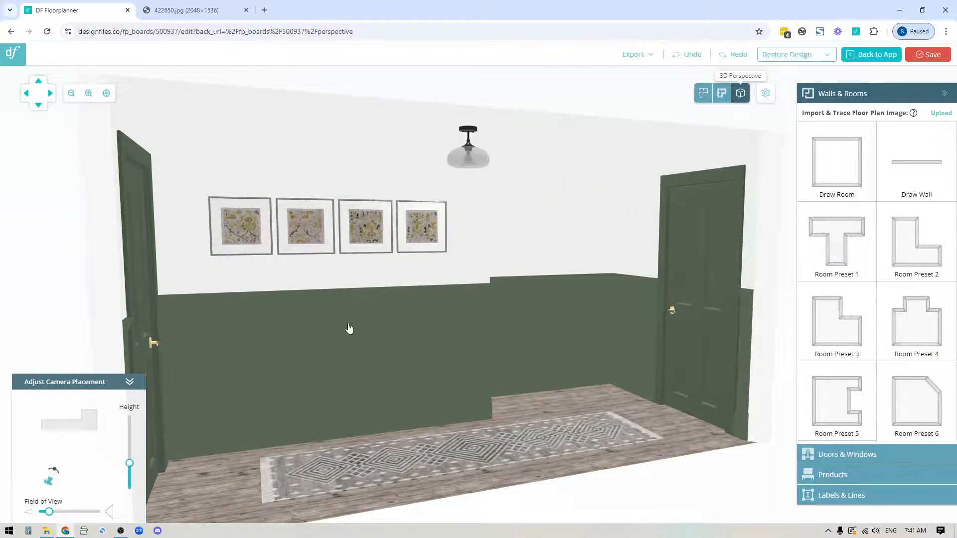
left_click_drag(349, 328, 332, 433)
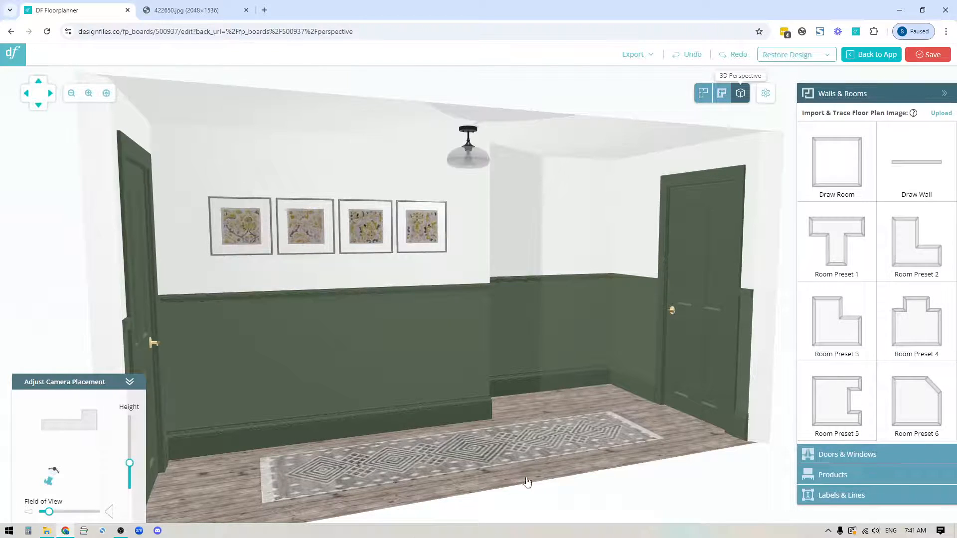
left_click_drag(527, 482, 544, 387)
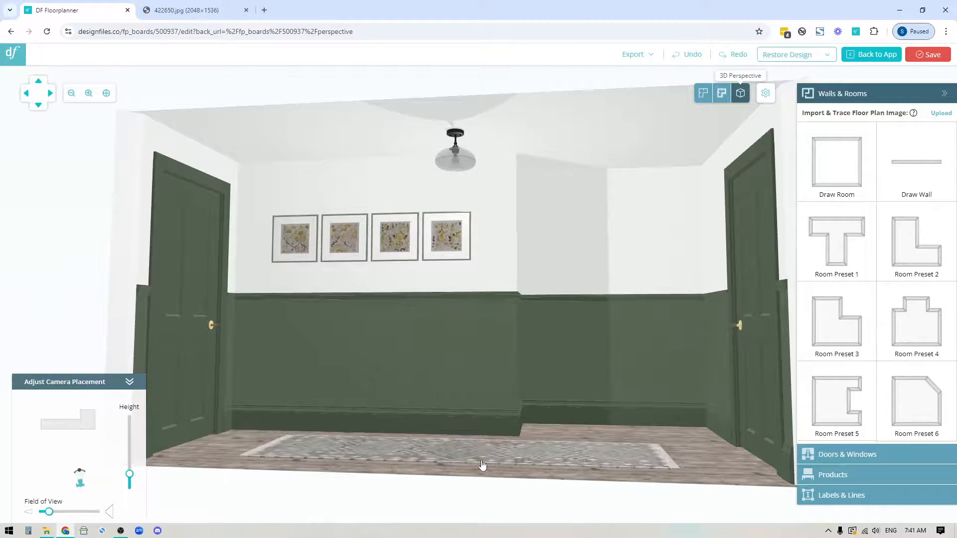
left_click_drag(482, 464, 340, 358)
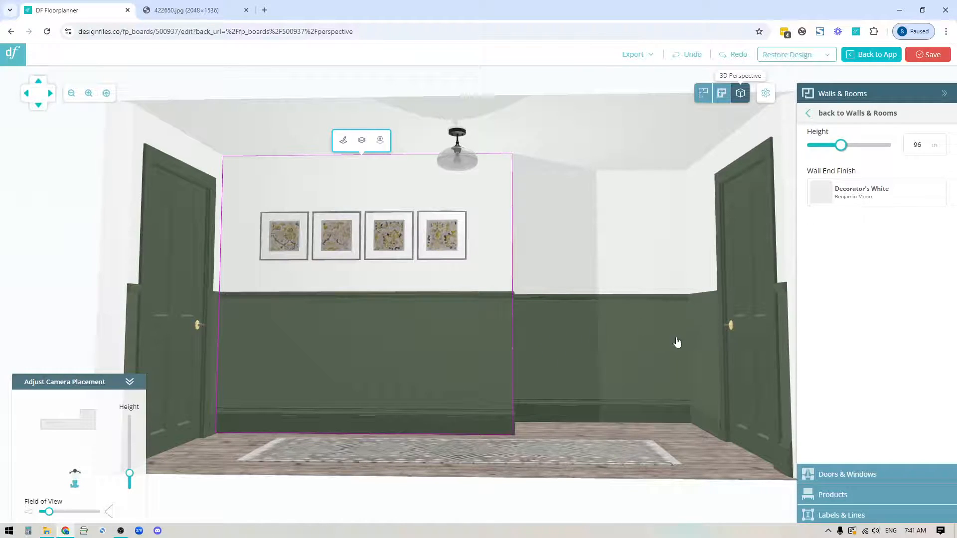
mouse_move(317, 351)
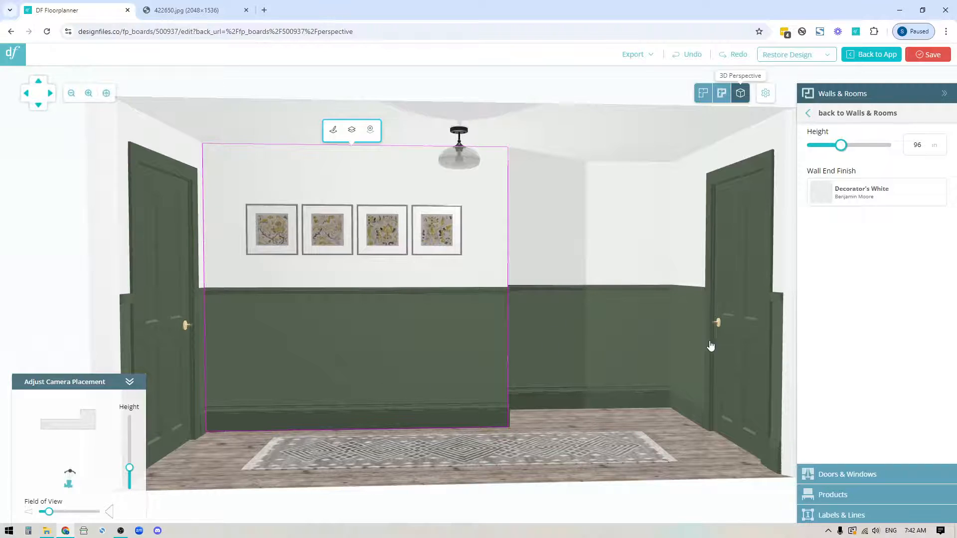
mouse_move(334, 130)
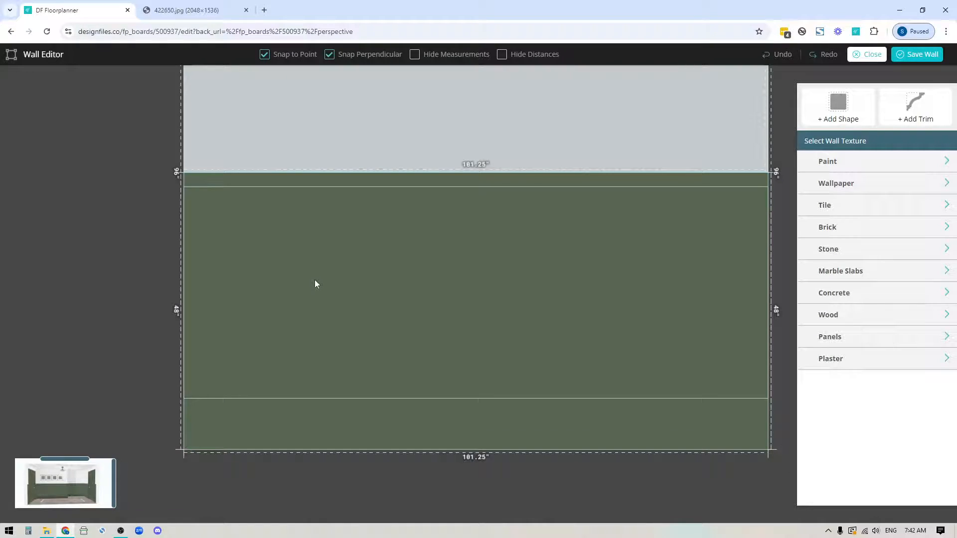
mouse_move(716, 230)
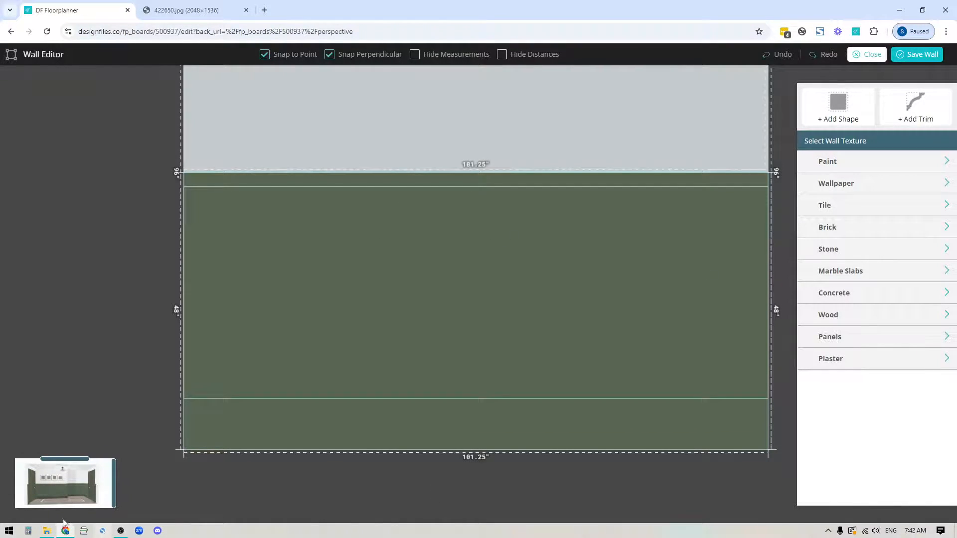
Step: Calculate panel spacing in Calculator: (101.25 − 18) ÷ 5 = 16.65
left_click(27, 530)
type("101.25")
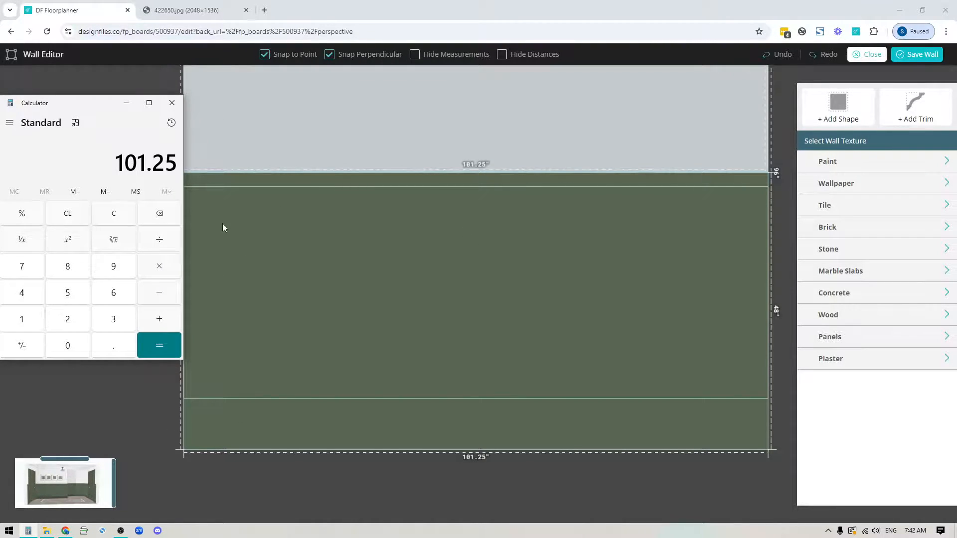
mouse_move(350, 291)
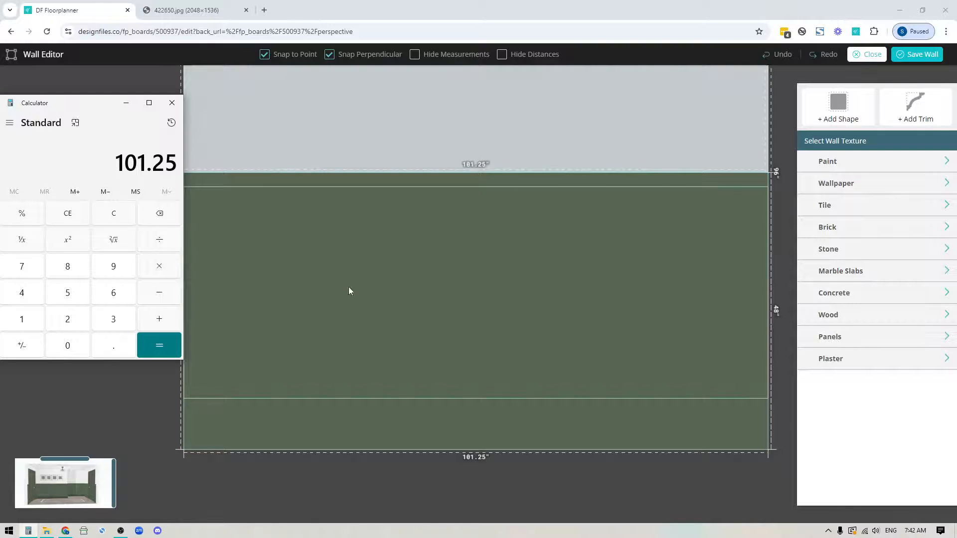
mouse_move(192, 229)
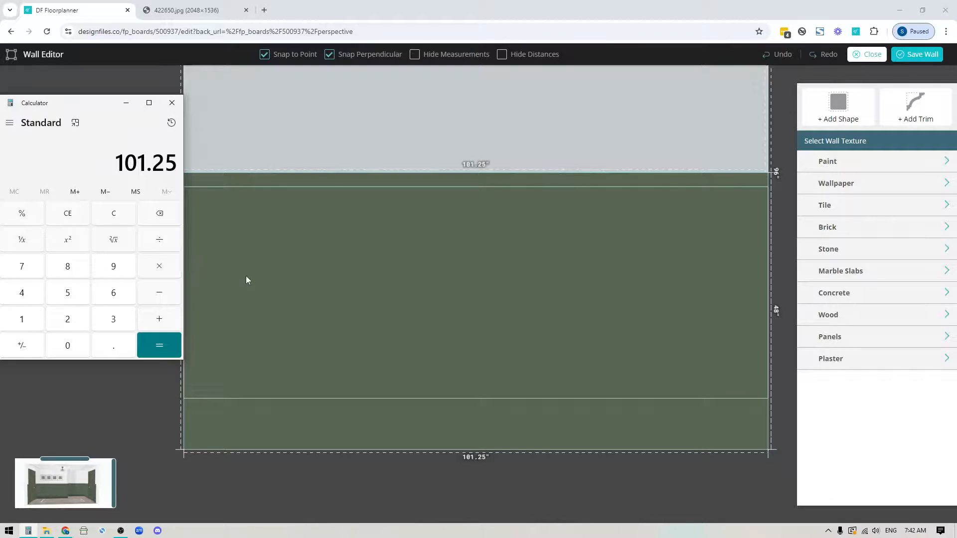
mouse_move(233, 271)
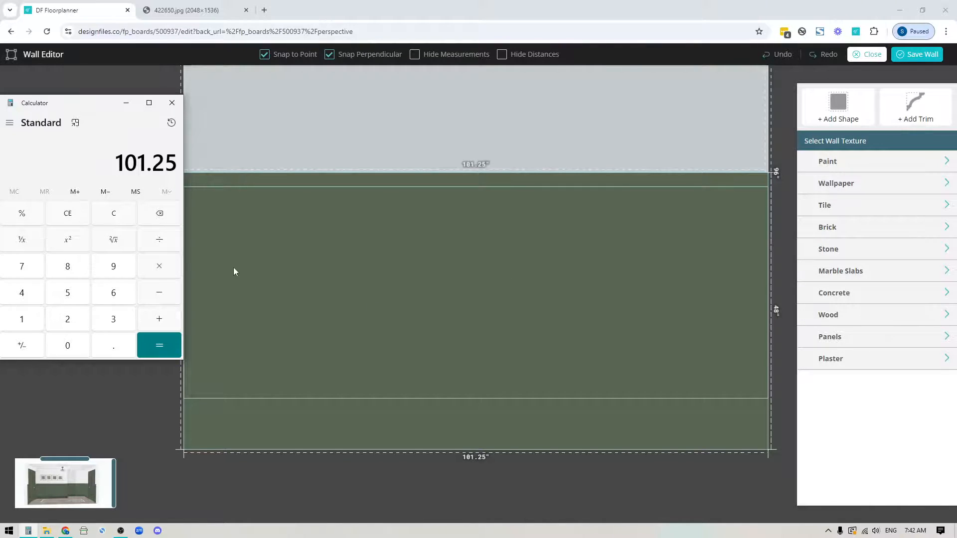
mouse_move(486, 270)
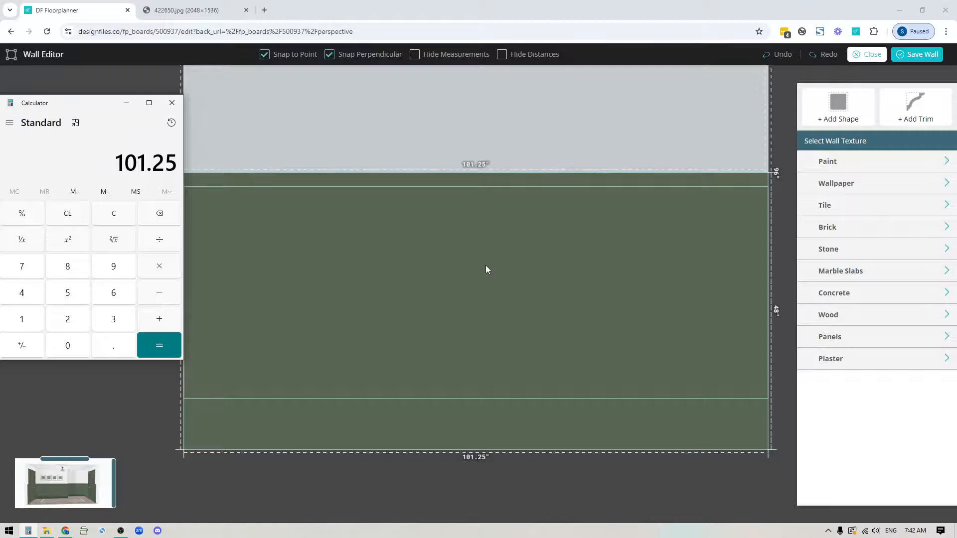
mouse_move(280, 305)
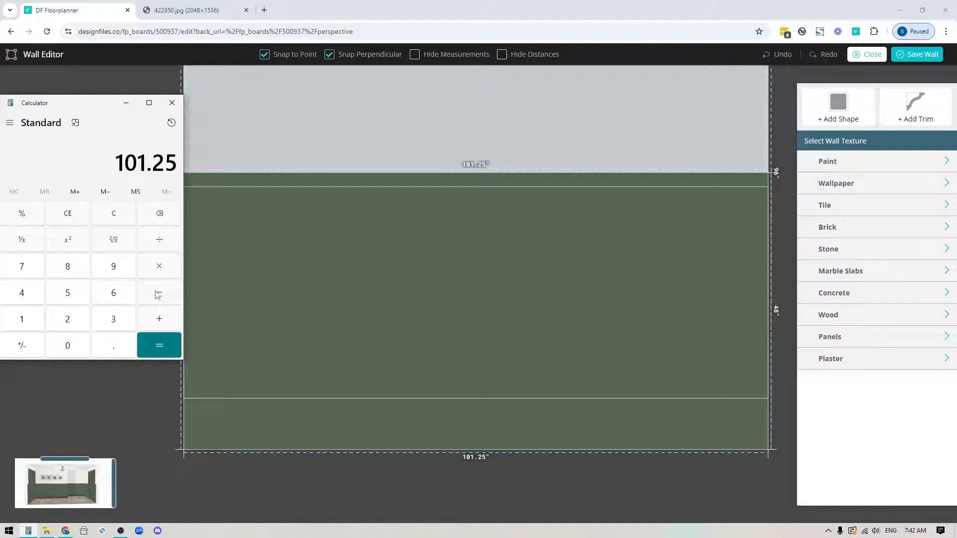
left_click(158, 292)
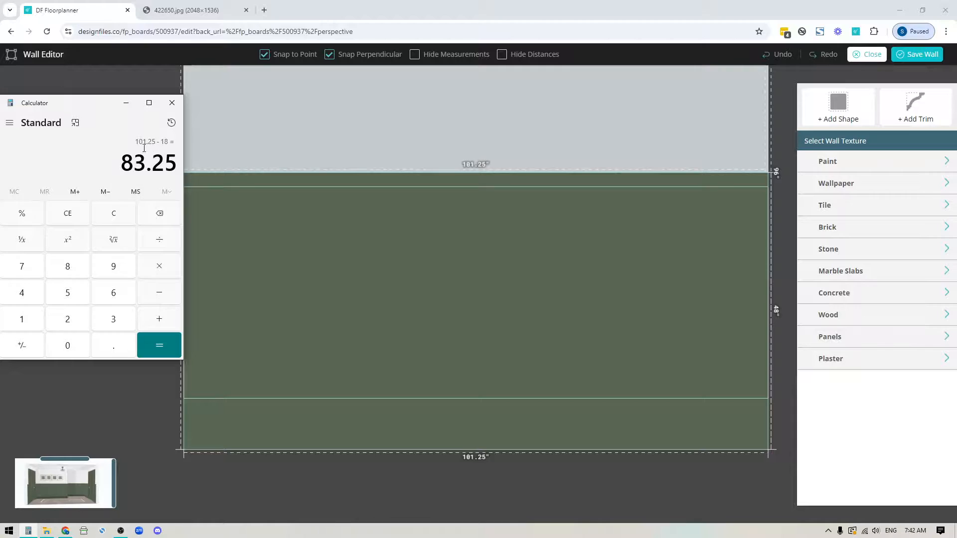
mouse_move(183, 149)
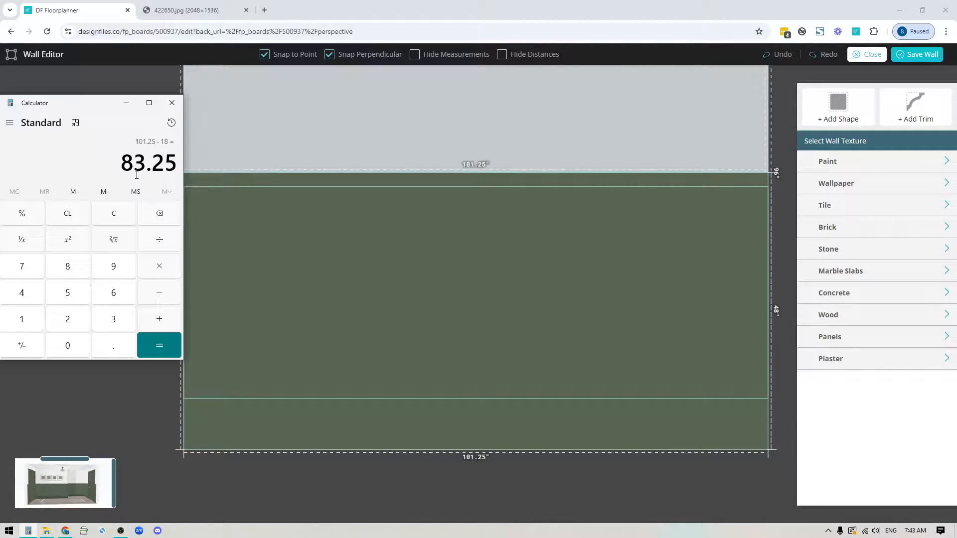
left_click(159, 238)
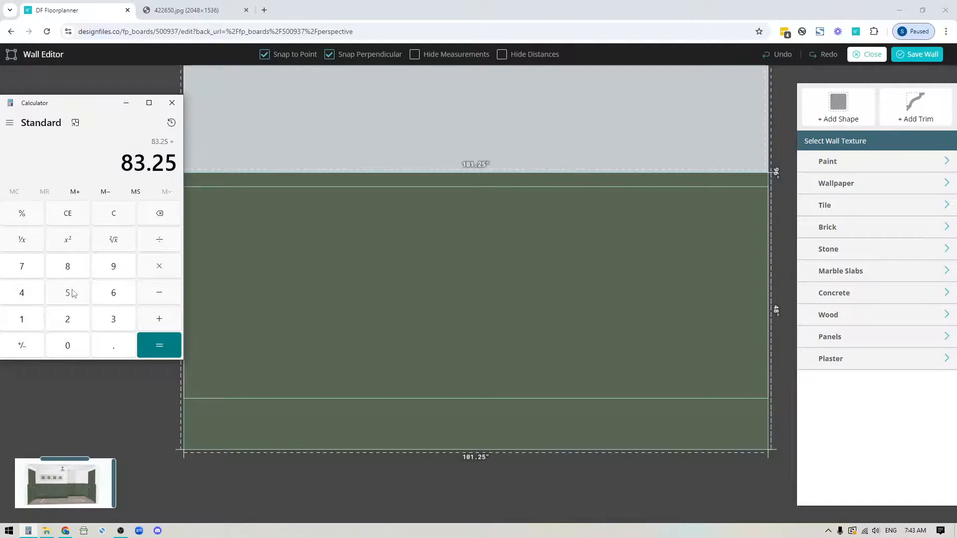
left_click(158, 345)
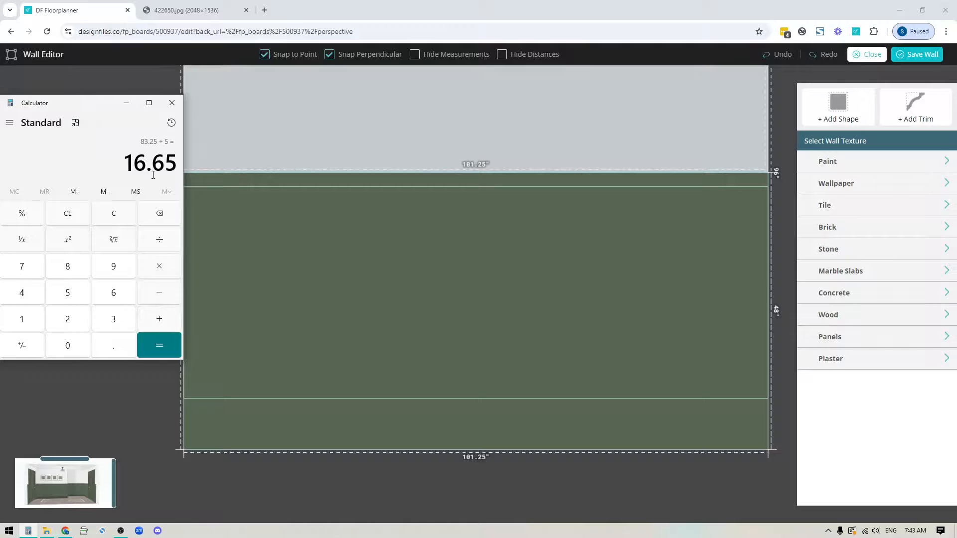
mouse_move(316, 244)
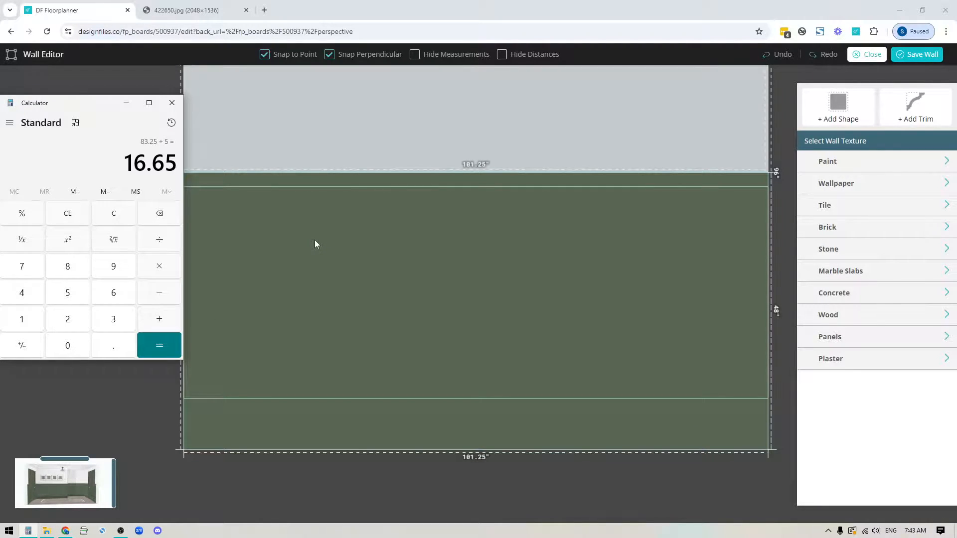
mouse_move(243, 323)
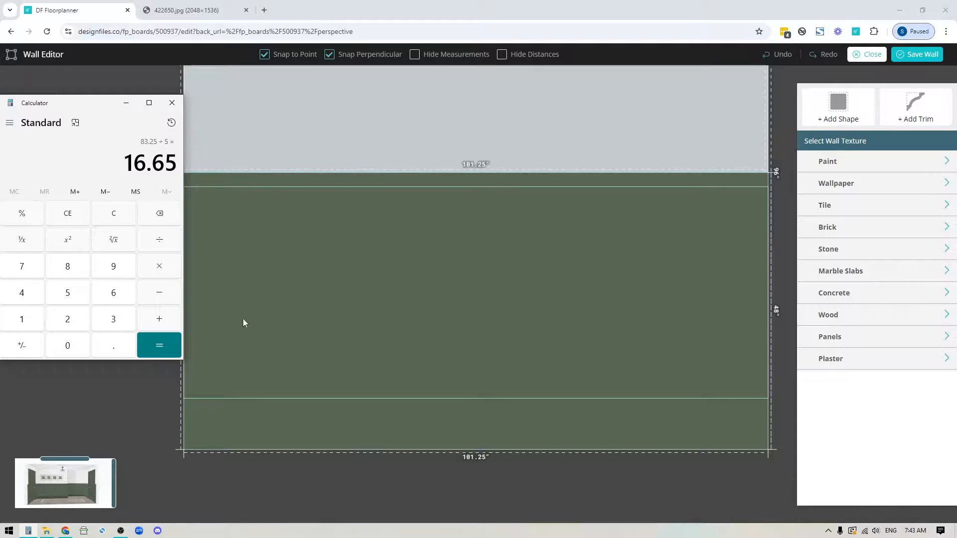
mouse_move(236, 266)
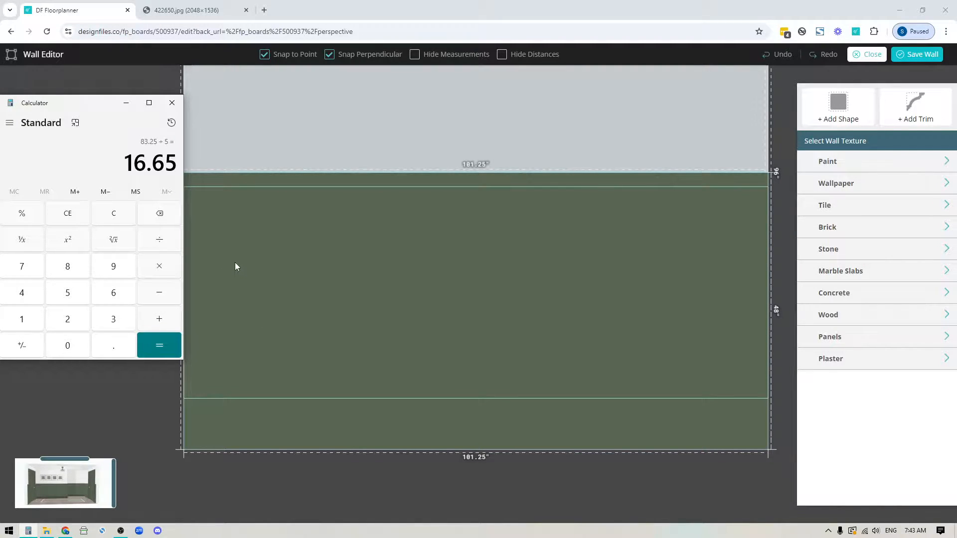
mouse_move(126, 102)
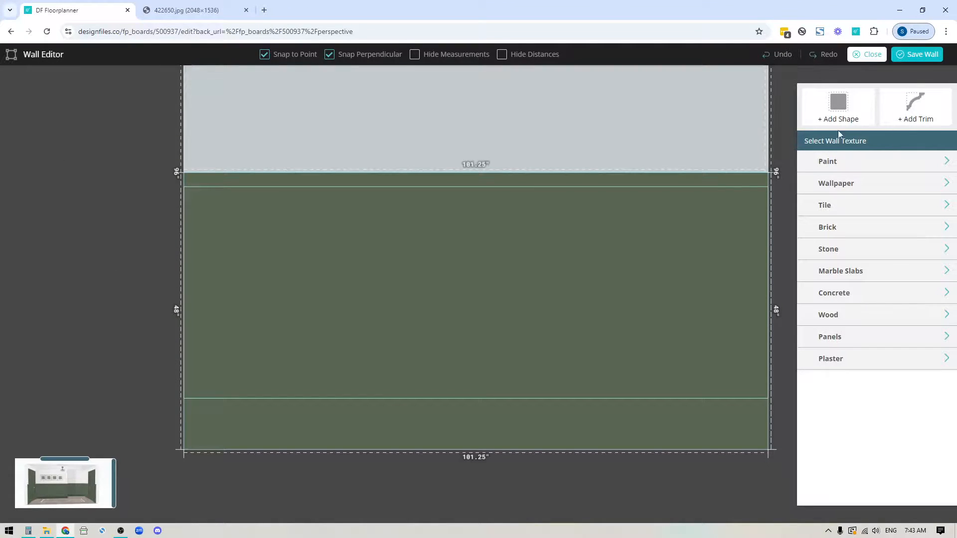
Step: Draw the first 16.75 x 28.25-inch panel rectangle, 3 inches from the left edge
left_click(838, 106)
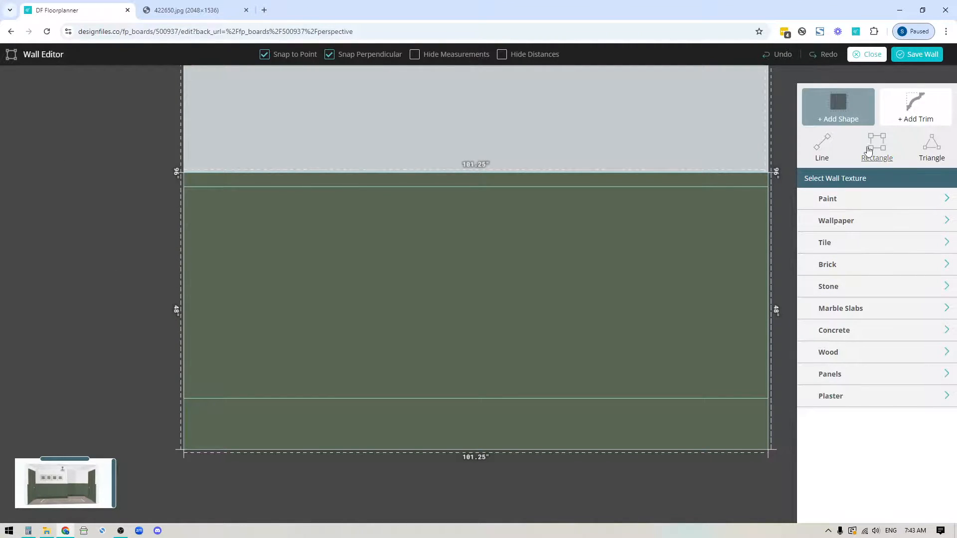
left_click(876, 147)
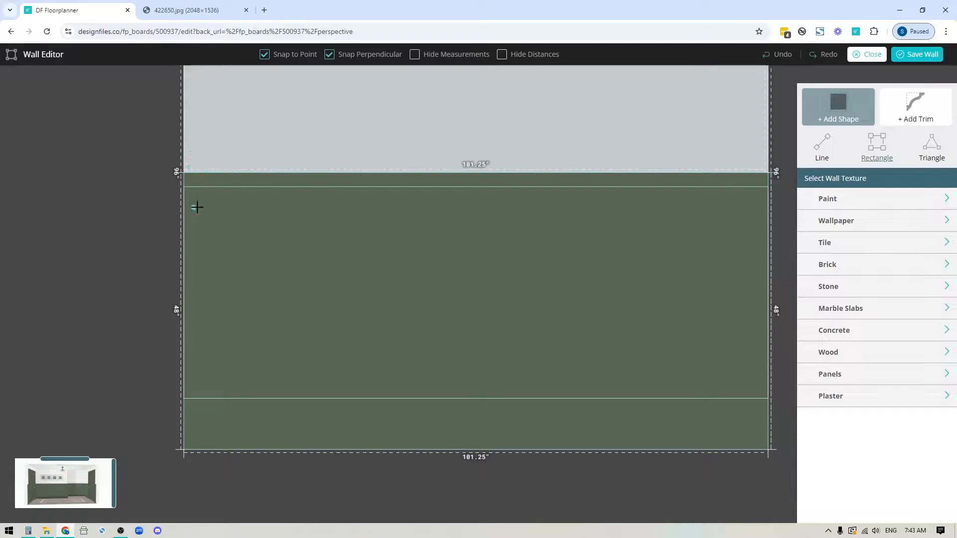
left_click_drag(200, 209, 299, 372)
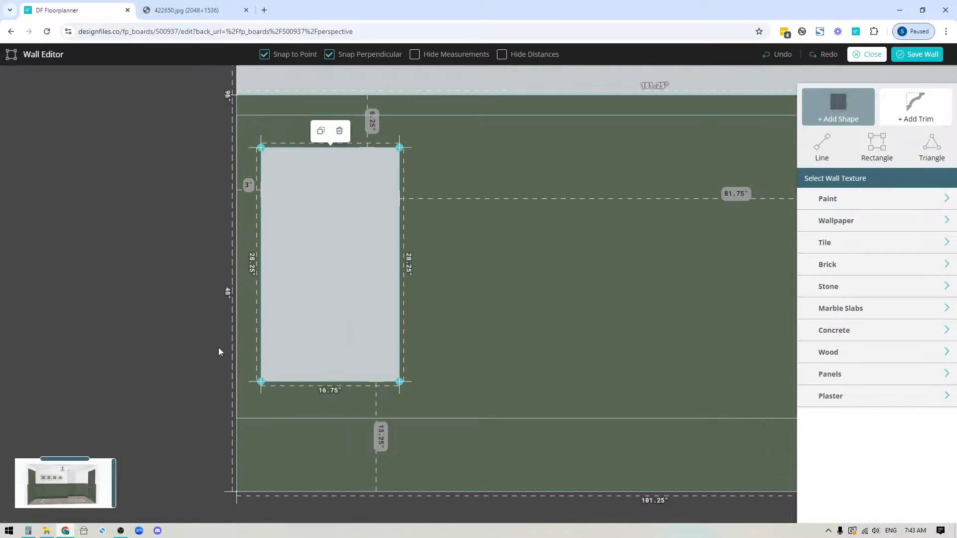
mouse_move(253, 169)
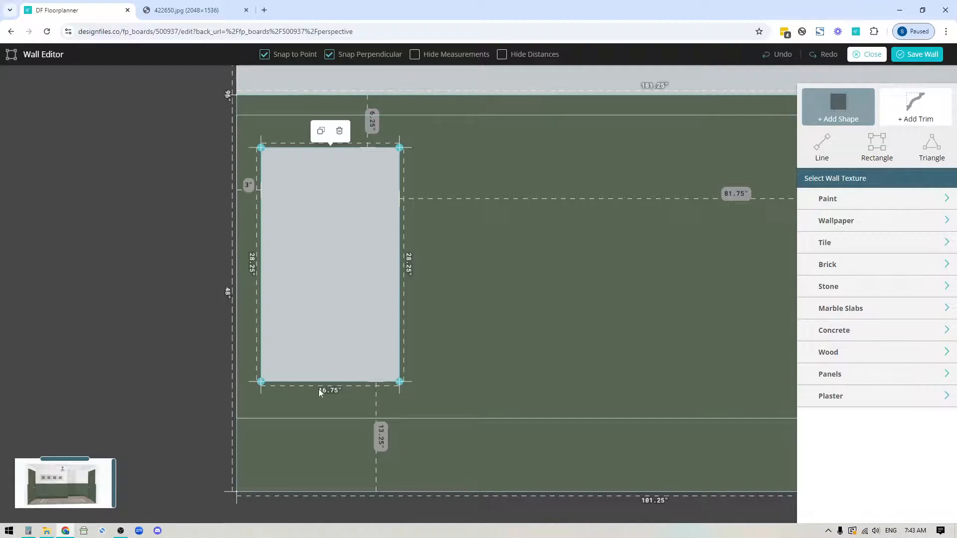
mouse_move(351, 397)
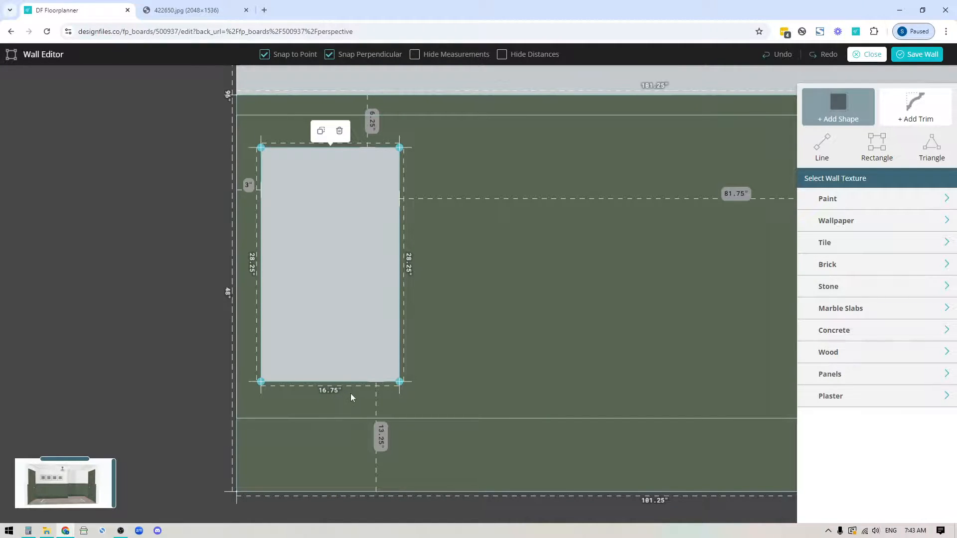
mouse_move(448, 217)
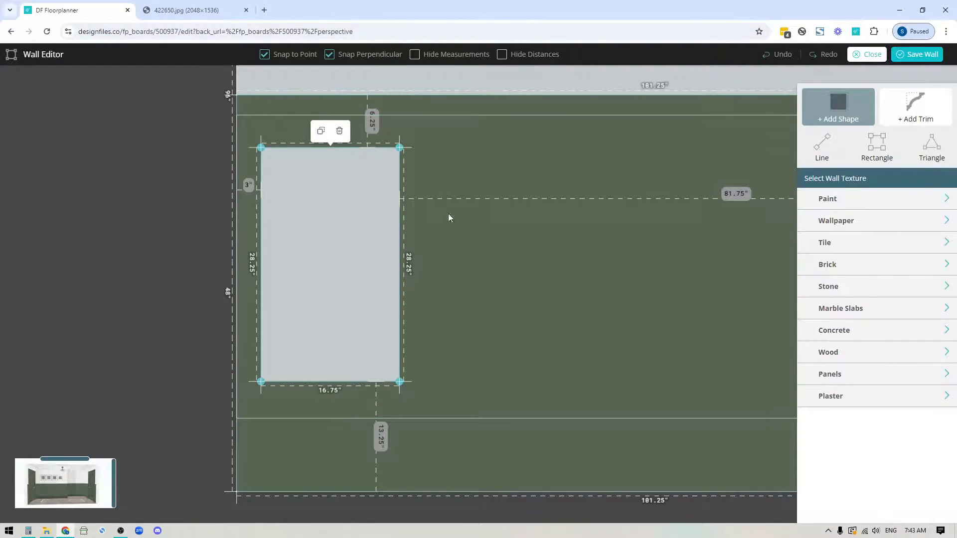
mouse_move(282, 130)
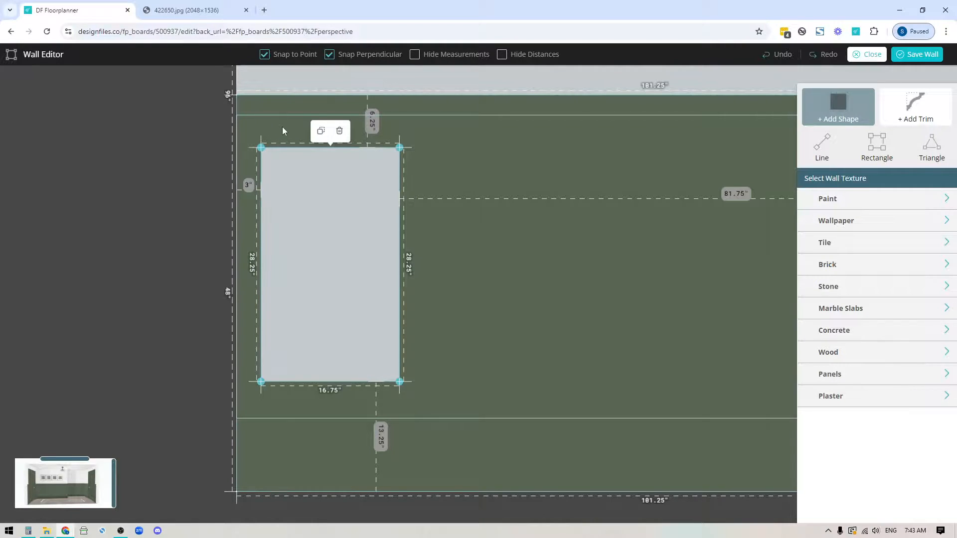
mouse_move(278, 145)
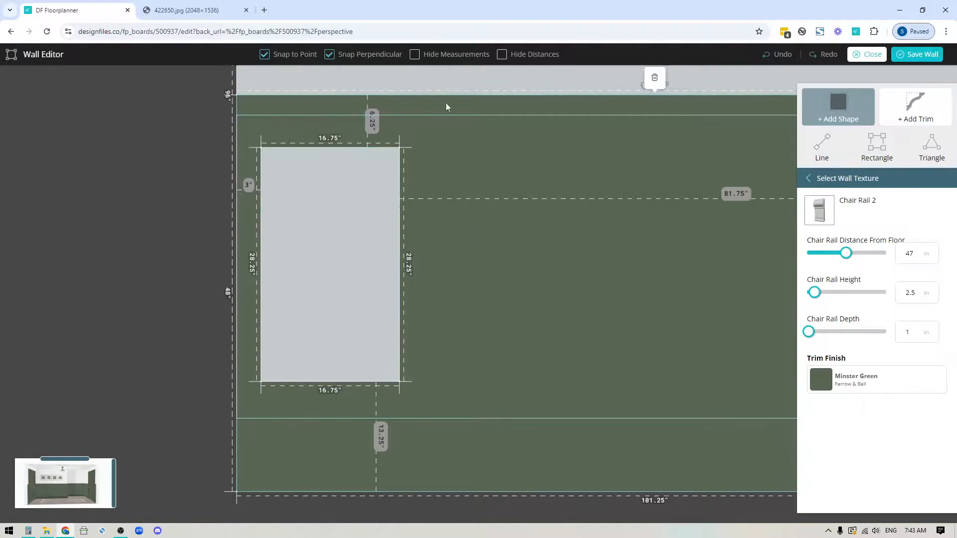
Step: Check the baseboard's height, then deselect it before sizing the 30.5-inch panel
left_click(908, 292)
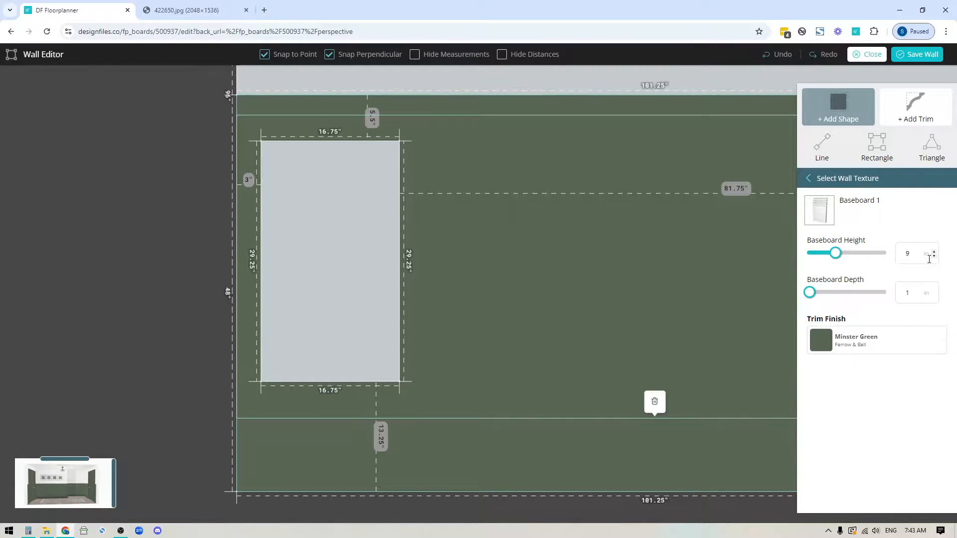
left_click(806, 178)
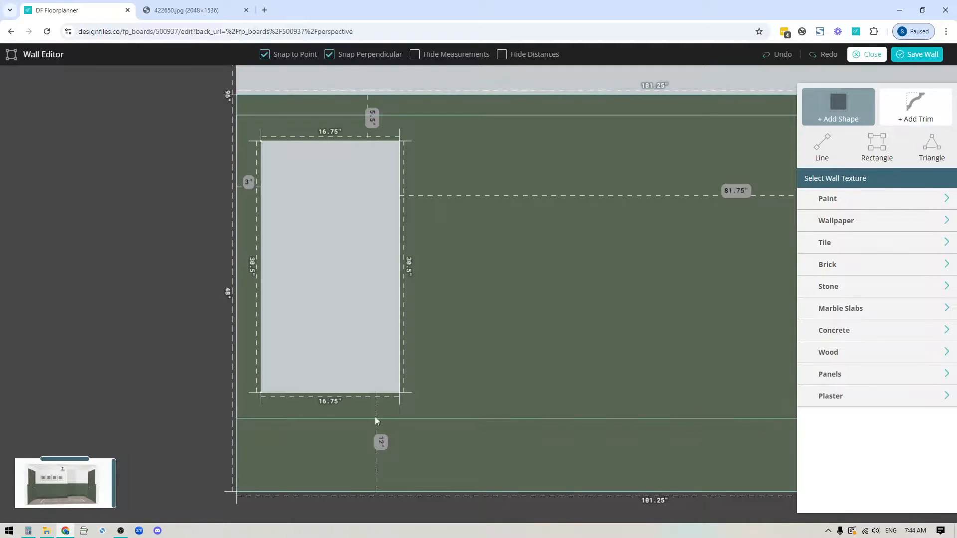
mouse_move(270, 290)
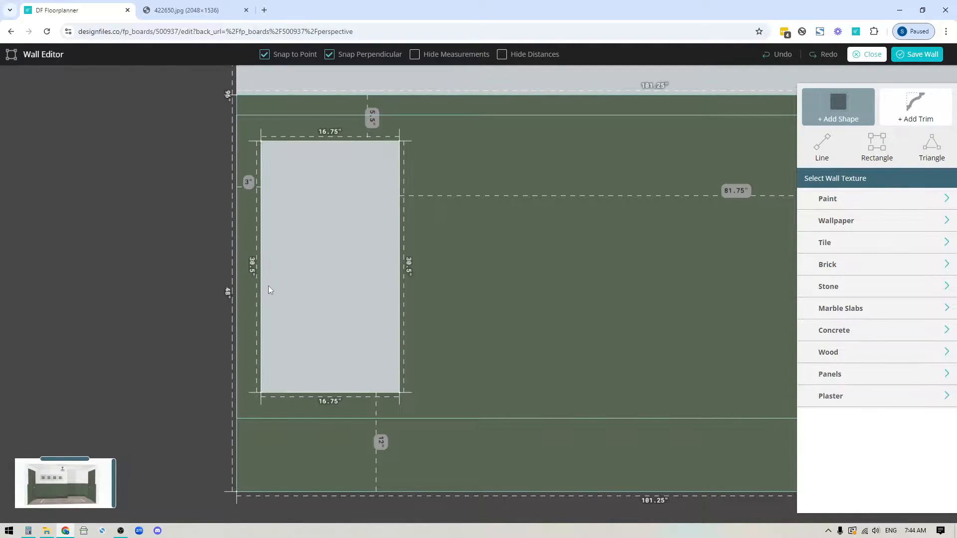
Step: Paint the panel Farrow & Ball Minster Green and set its extrusion to -1 inch
left_click(827, 198)
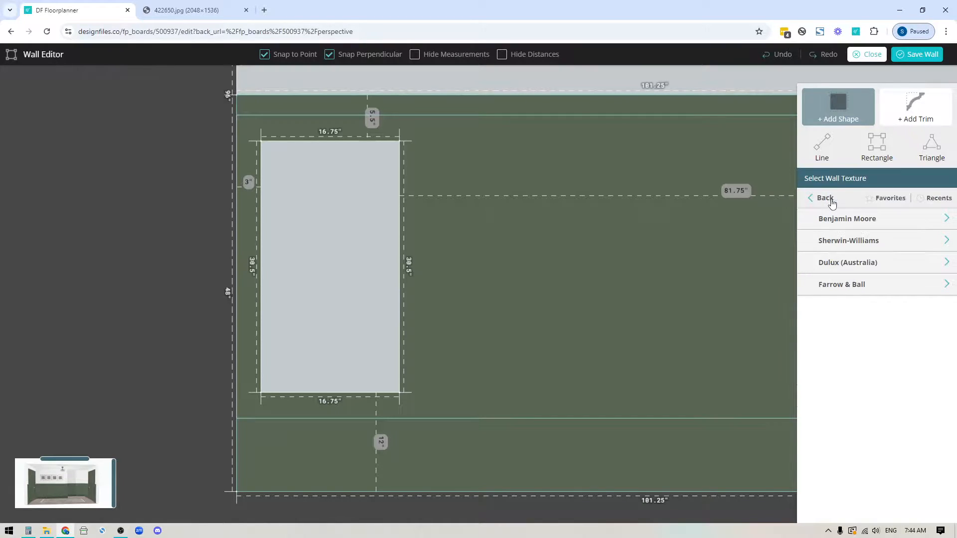
mouse_move(859, 231)
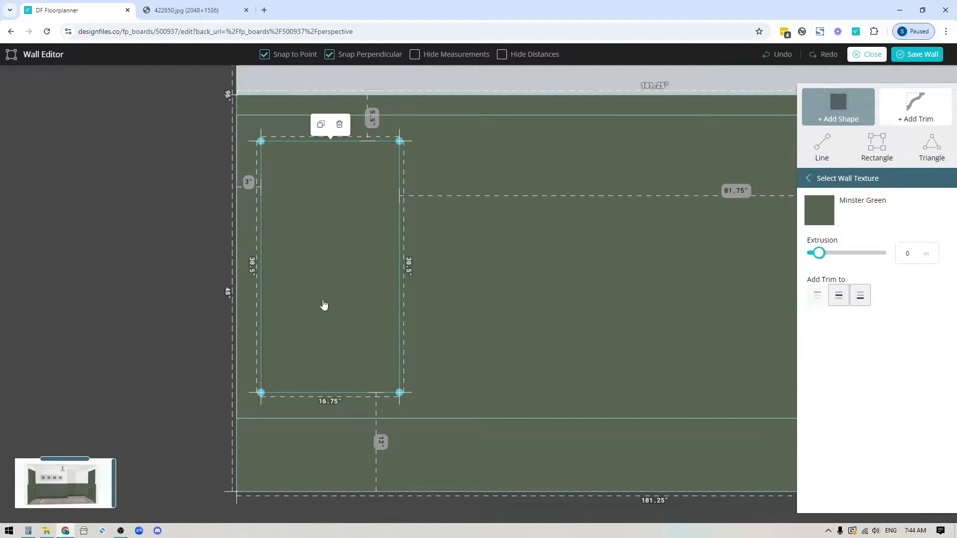
mouse_move(346, 264)
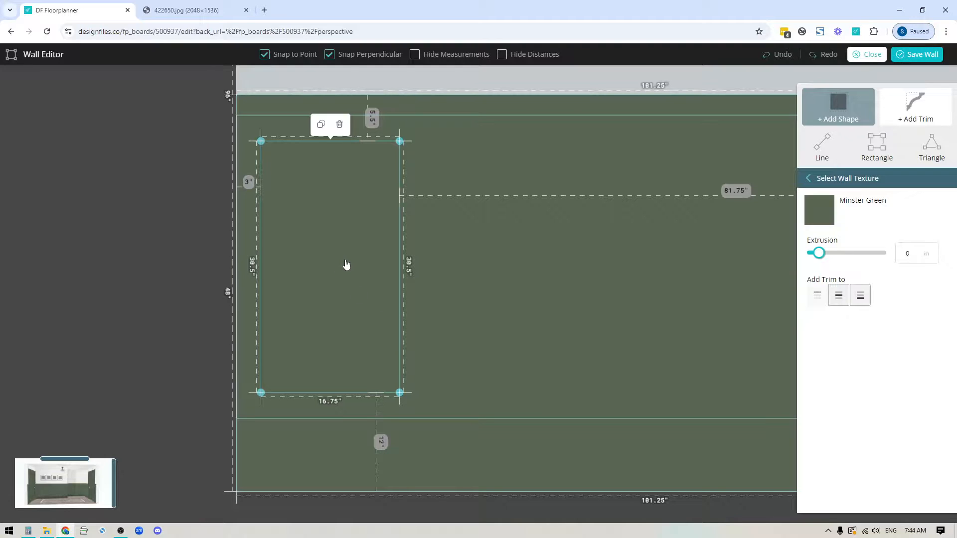
mouse_move(345, 273)
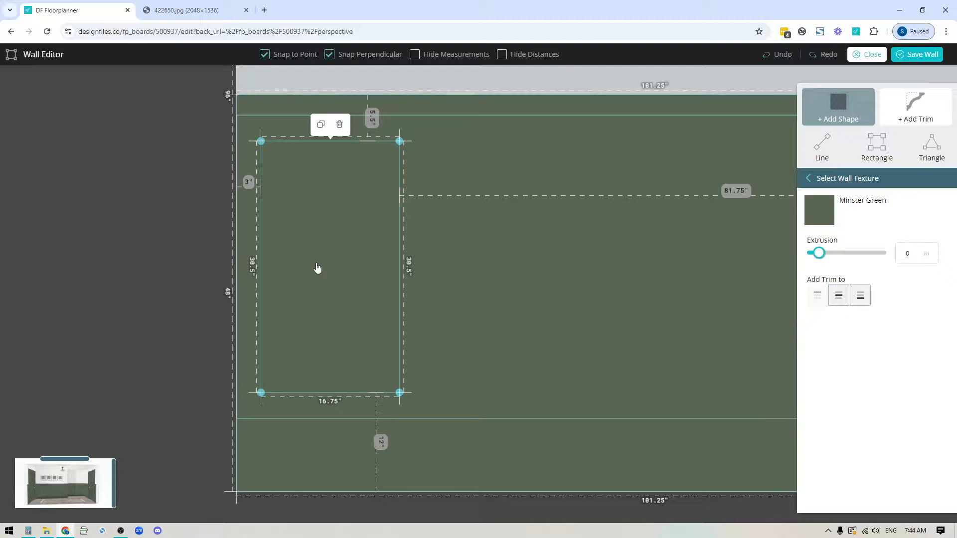
mouse_move(838, 269)
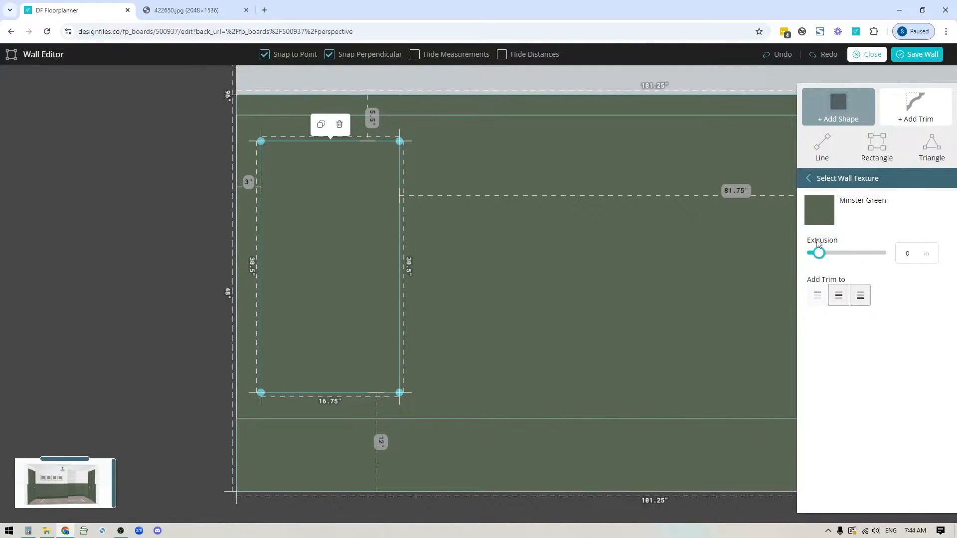
left_click(909, 253)
type("-1")
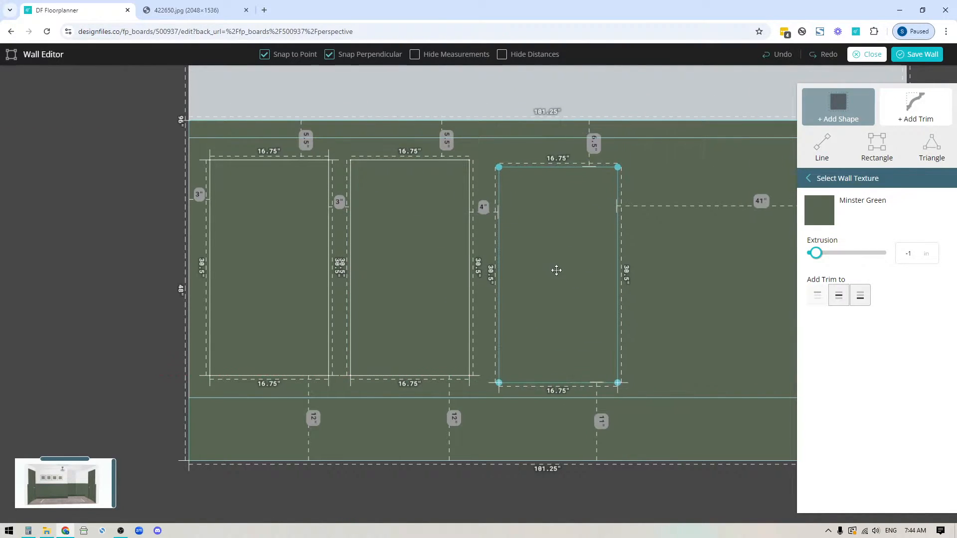
Step: Drag the third panel left to a 3-inch gap, snapped level with the others
left_click_drag(556, 270, 547, 238)
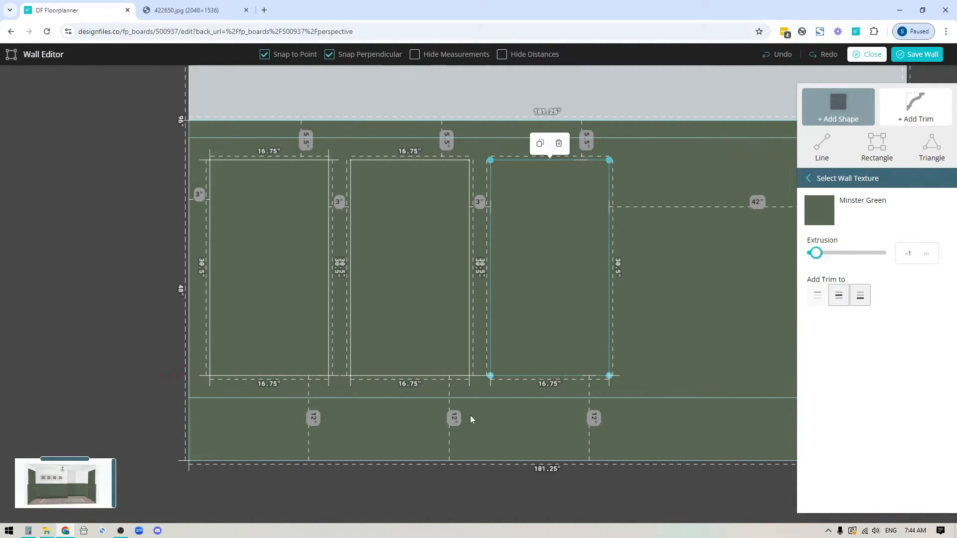
mouse_move(428, 226)
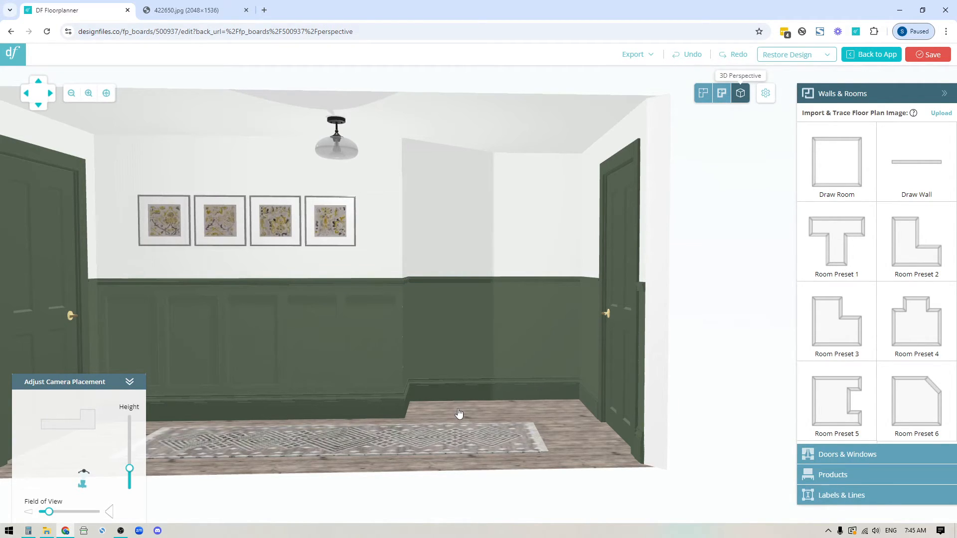
mouse_move(436, 298)
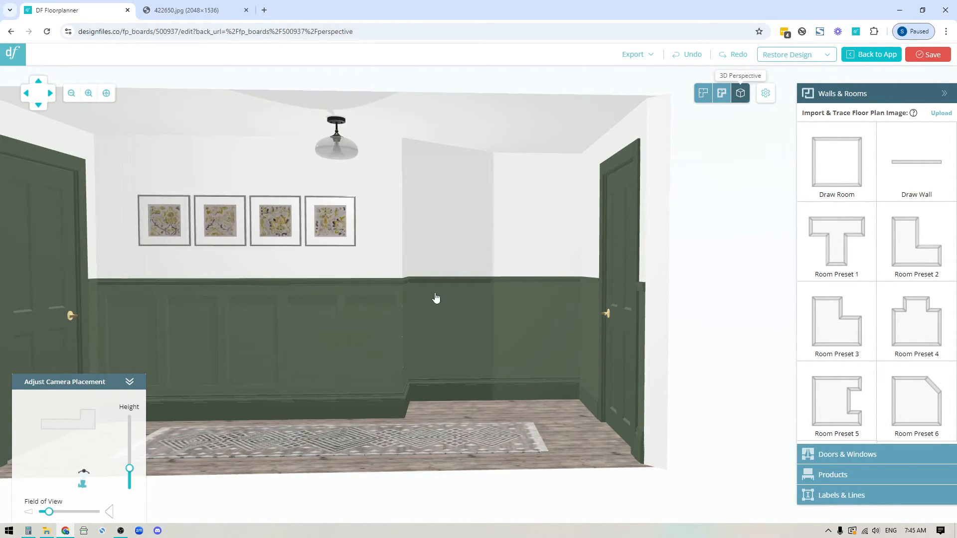